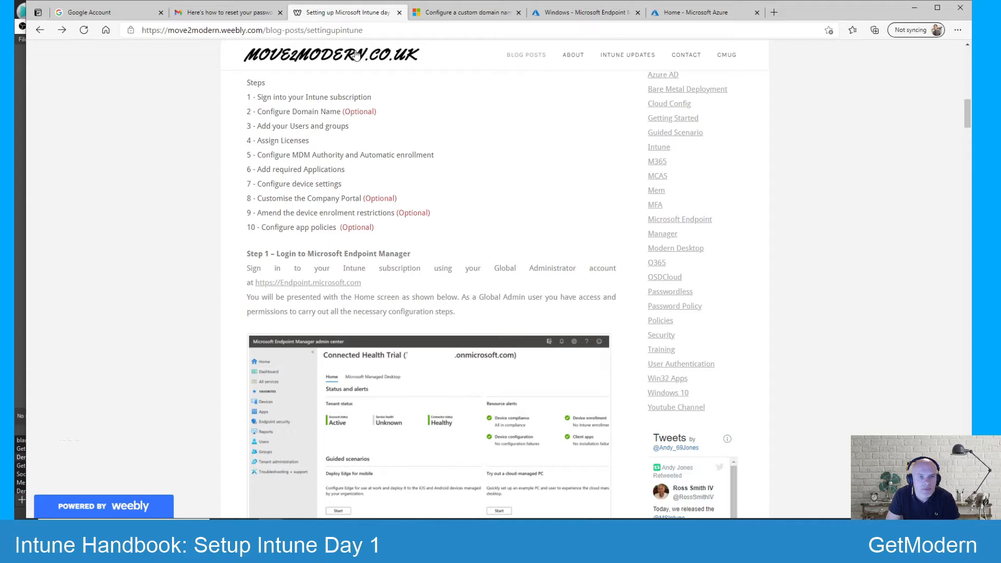
pyautogui.moveTo(386, 233)
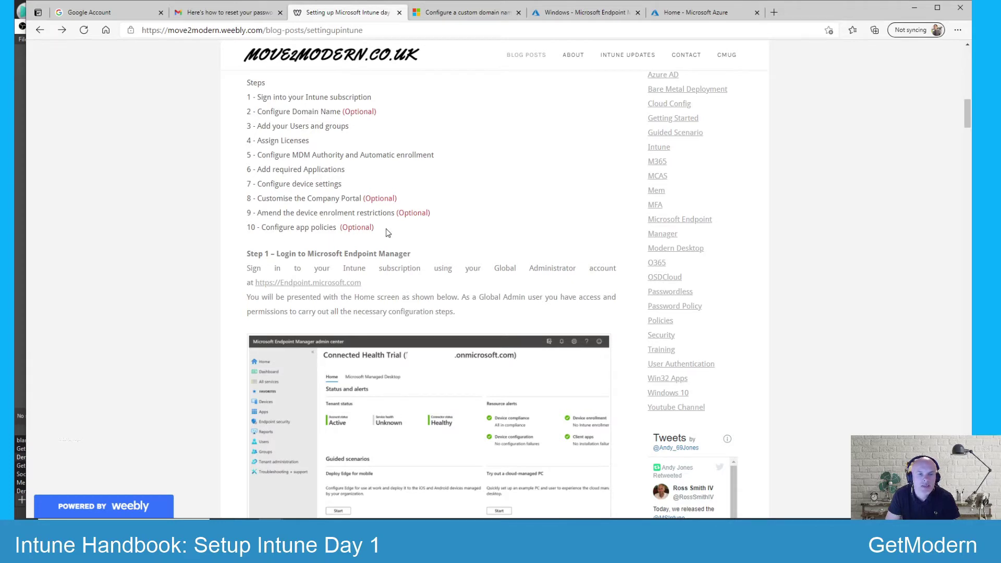
pyautogui.moveTo(313, 71)
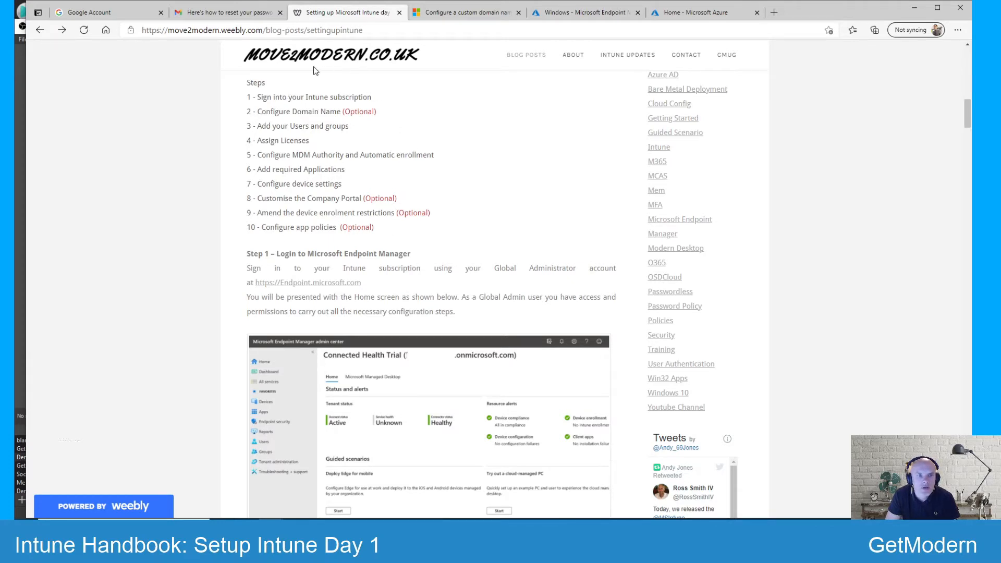
pyautogui.moveTo(429, 153)
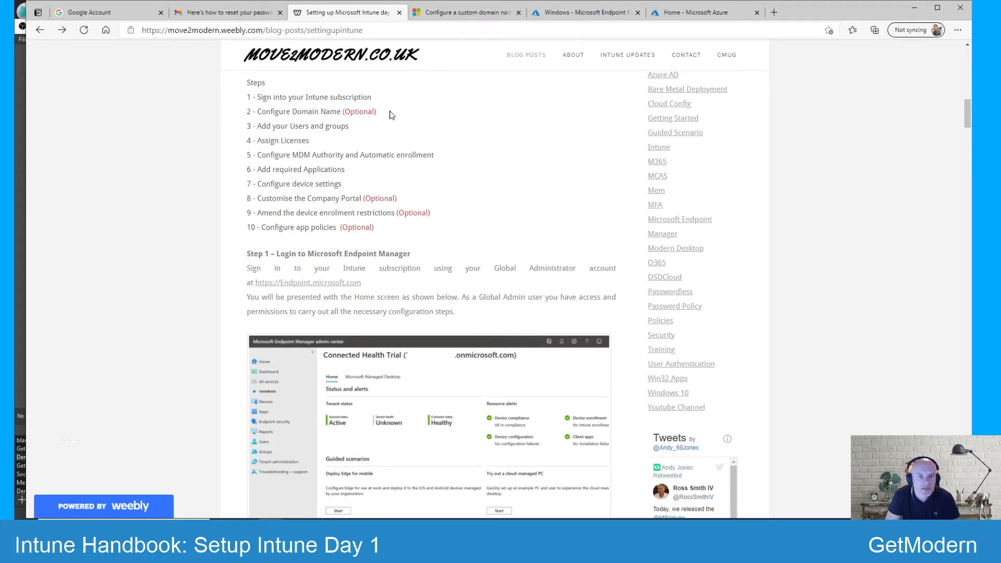
pyautogui.moveTo(339, 111)
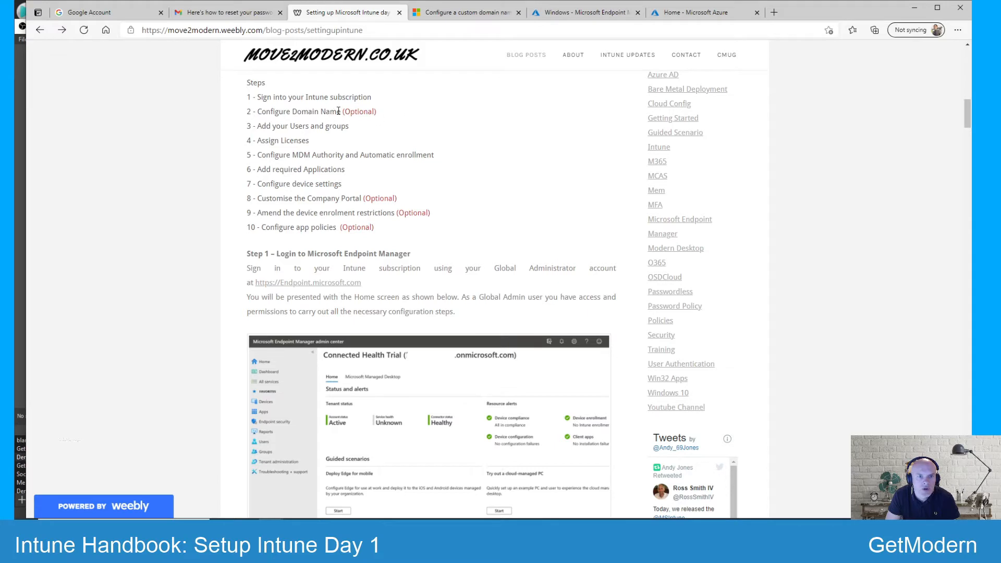
pyautogui.moveTo(388, 115)
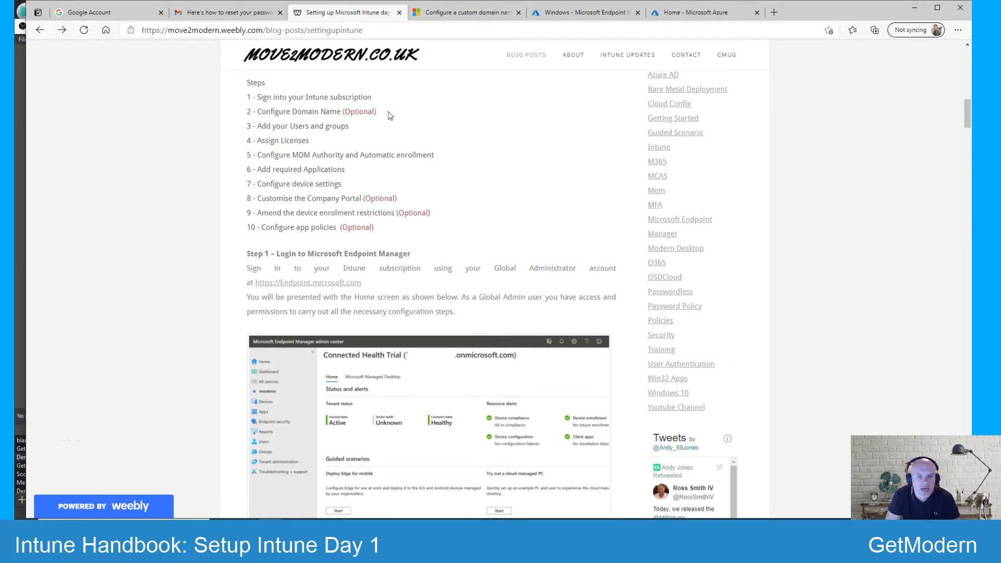
pyautogui.moveTo(416, 120)
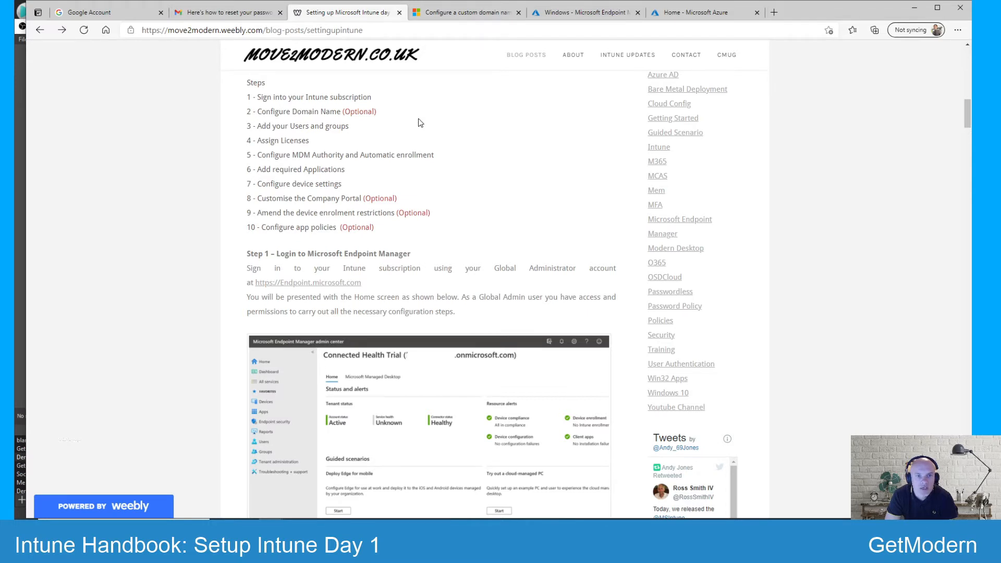
pyautogui.moveTo(446, 132)
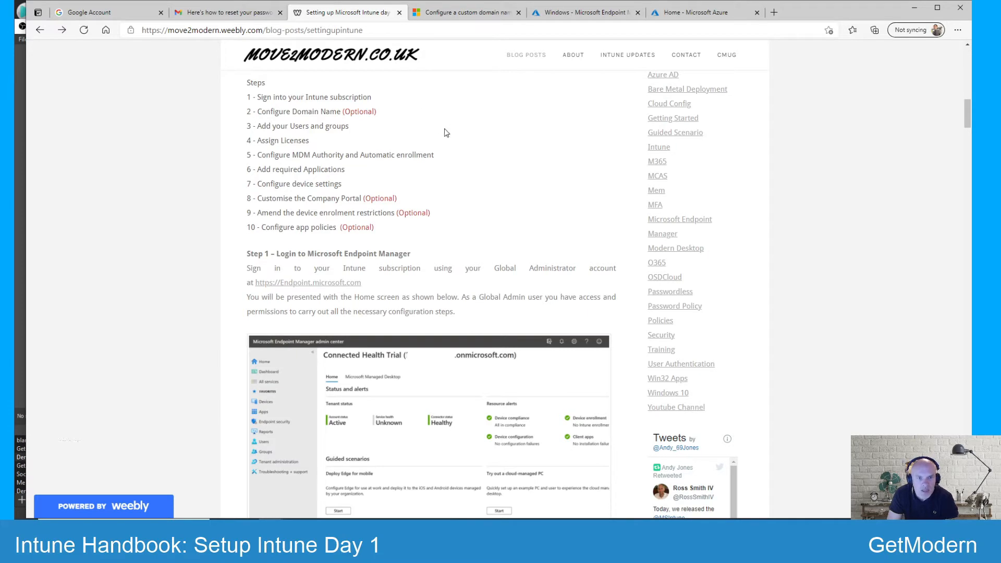
# Step: Scroll the Move2Modern blog post down to Step 2 – Configure Domain name
pyautogui.scroll(-3)
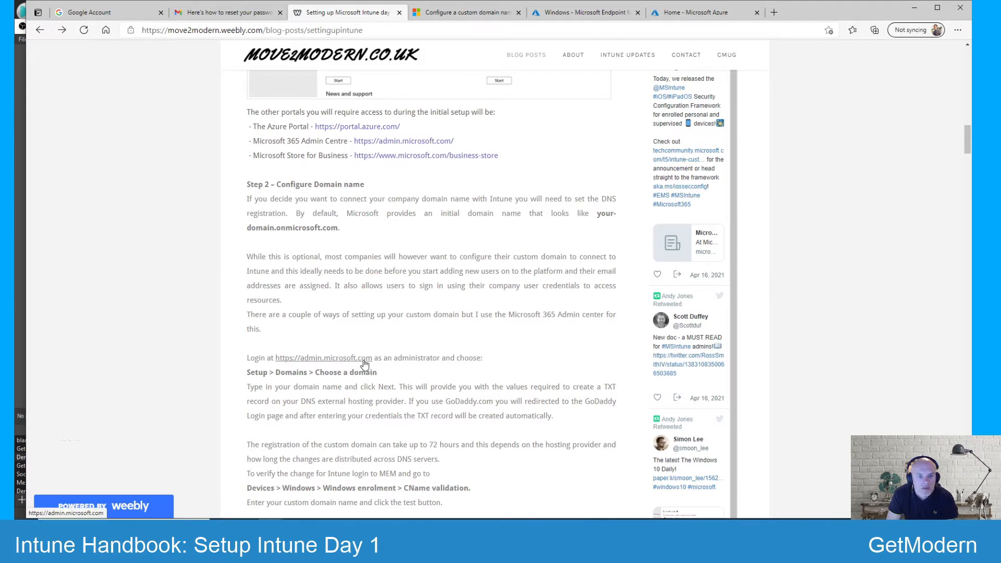
pyautogui.moveTo(409, 304)
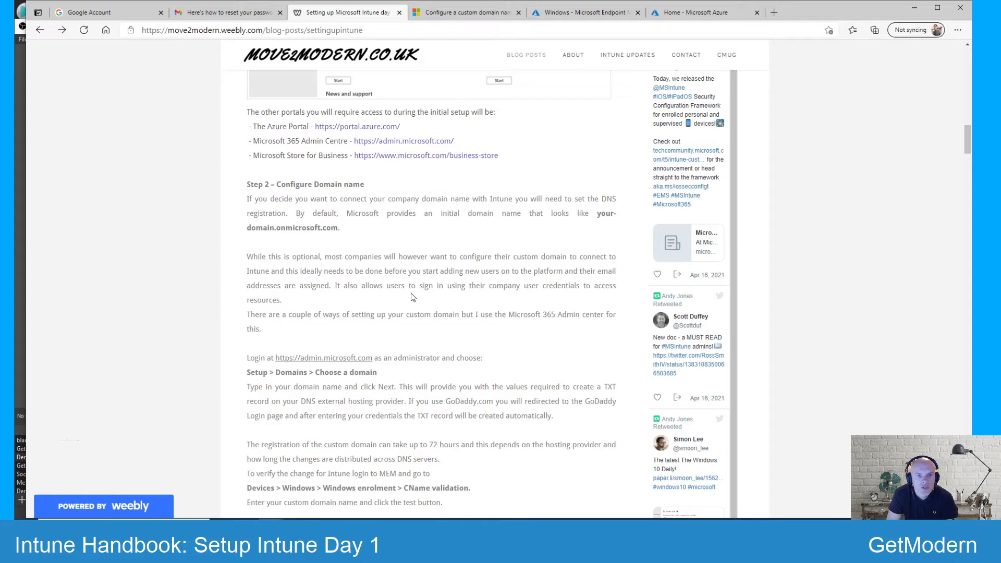
pyautogui.moveTo(335, 362)
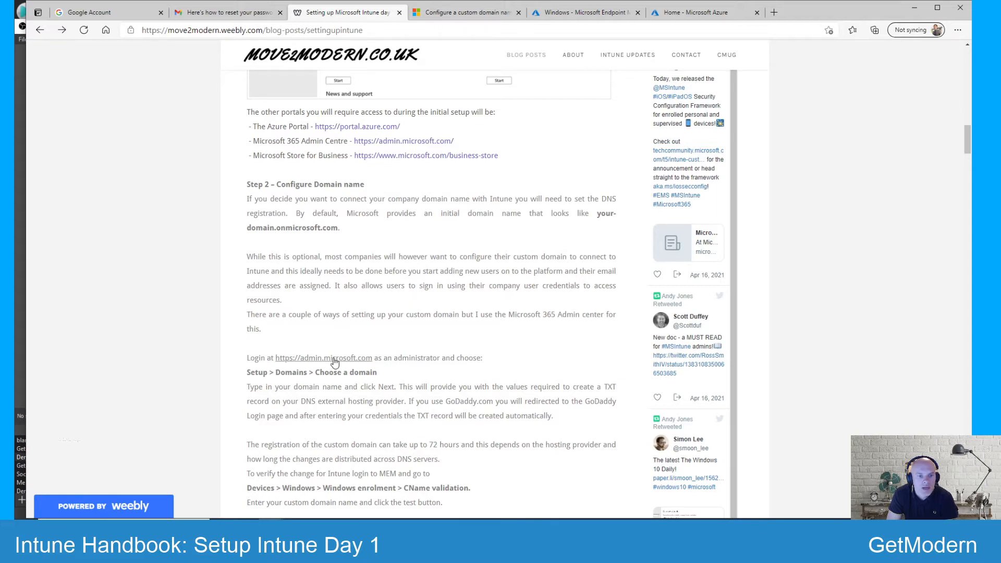
# Step: Open admin.microsoft.com, go to Settings > Domains, and start Add domain
pyautogui.click(323, 358)
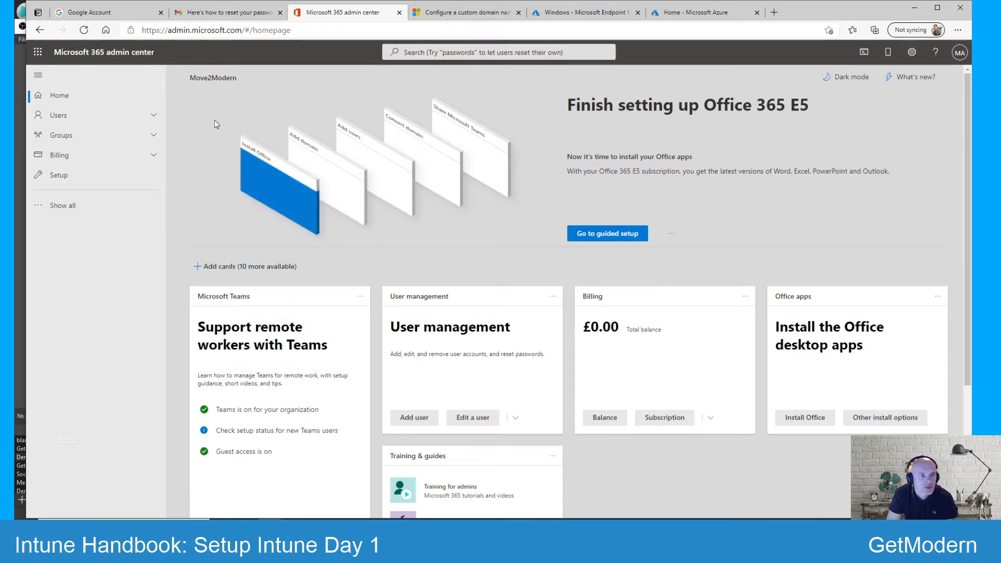
pyautogui.click(63, 205)
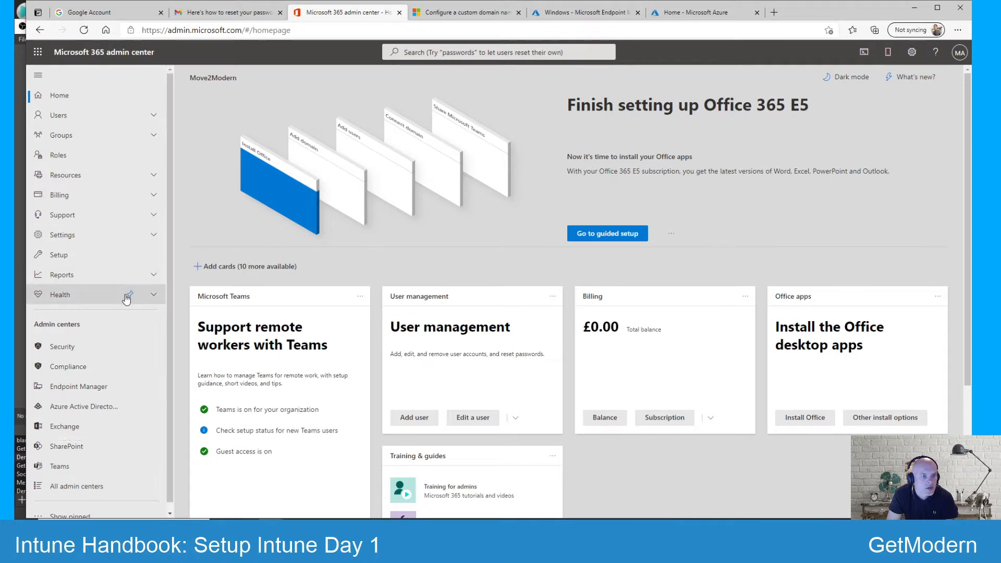
pyautogui.click(62, 235)
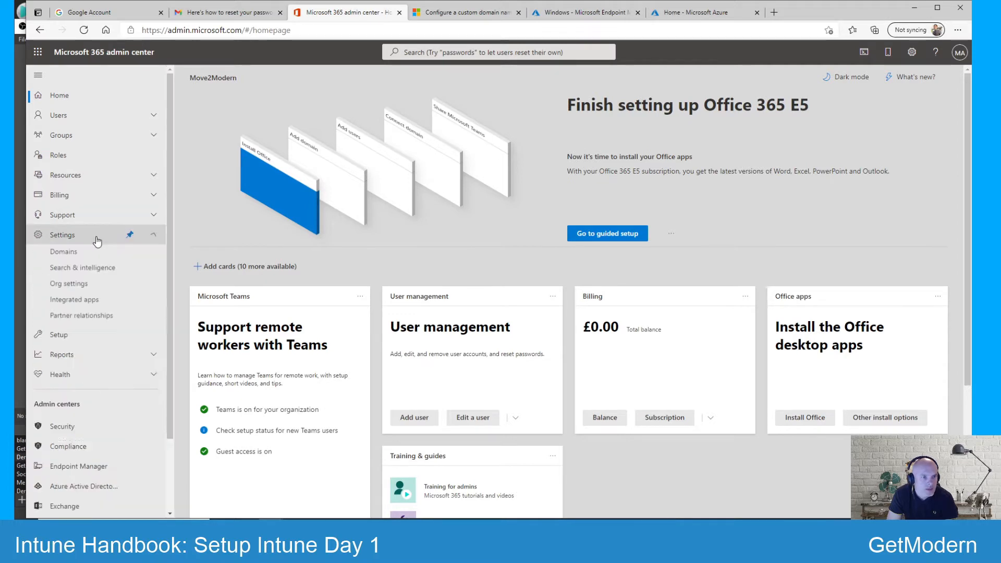
pyautogui.click(63, 251)
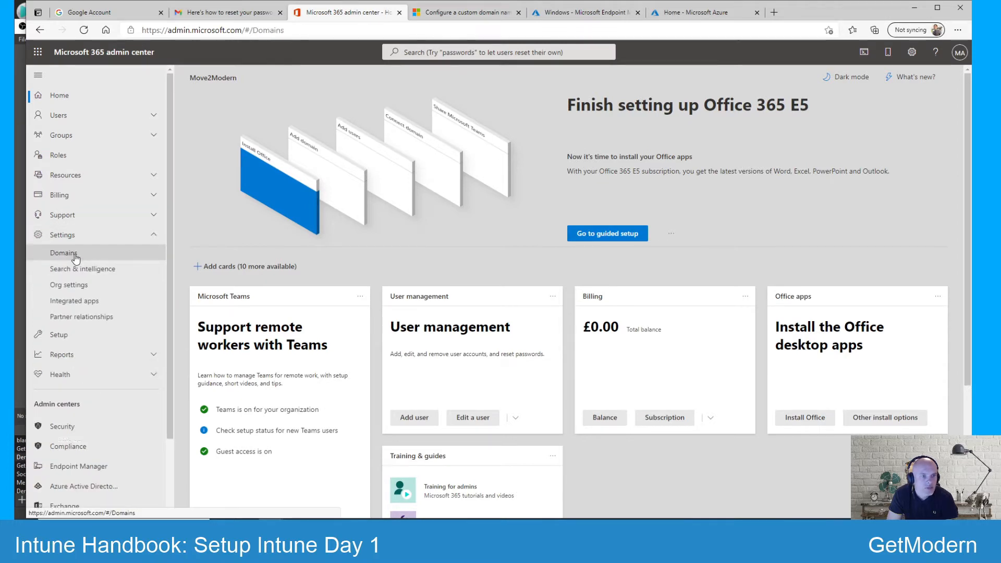
pyautogui.click(63, 253)
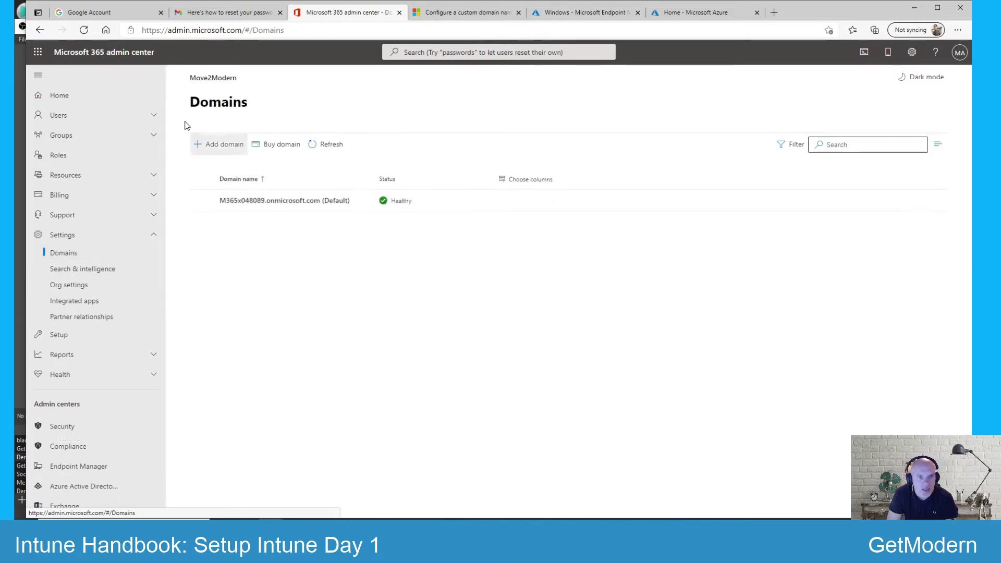
pyautogui.click(218, 144)
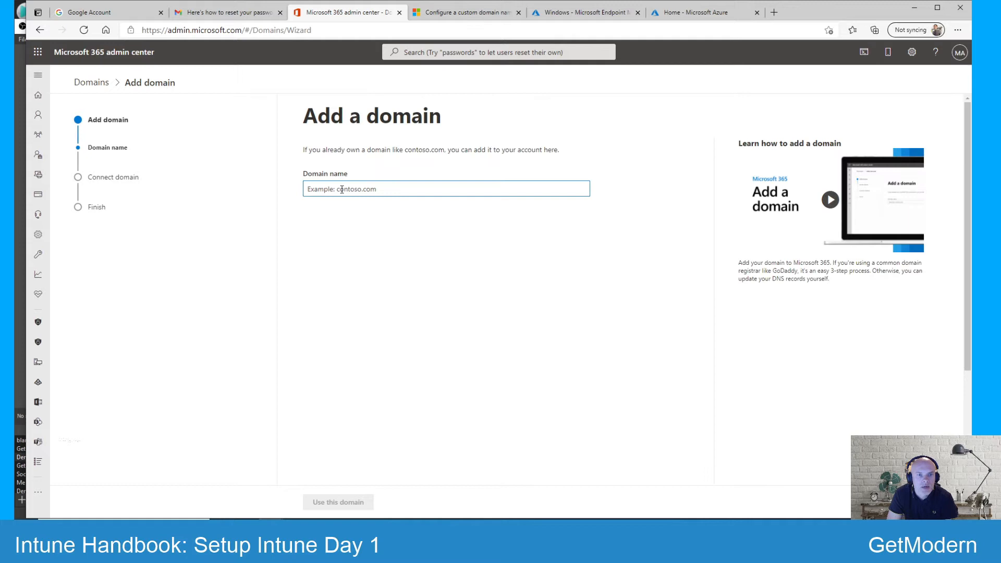
pyautogui.moveTo(393, 267)
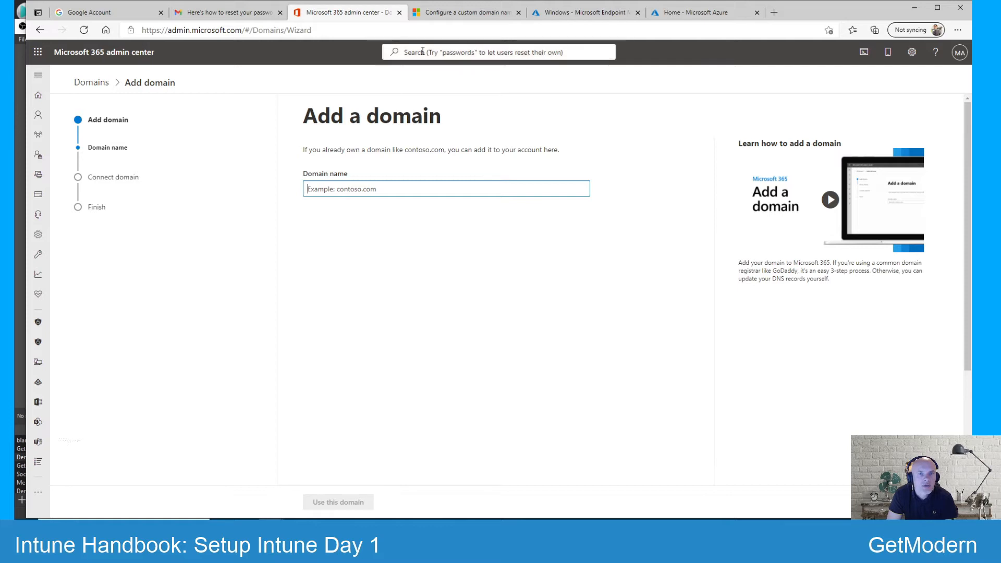
pyautogui.moveTo(511, 95)
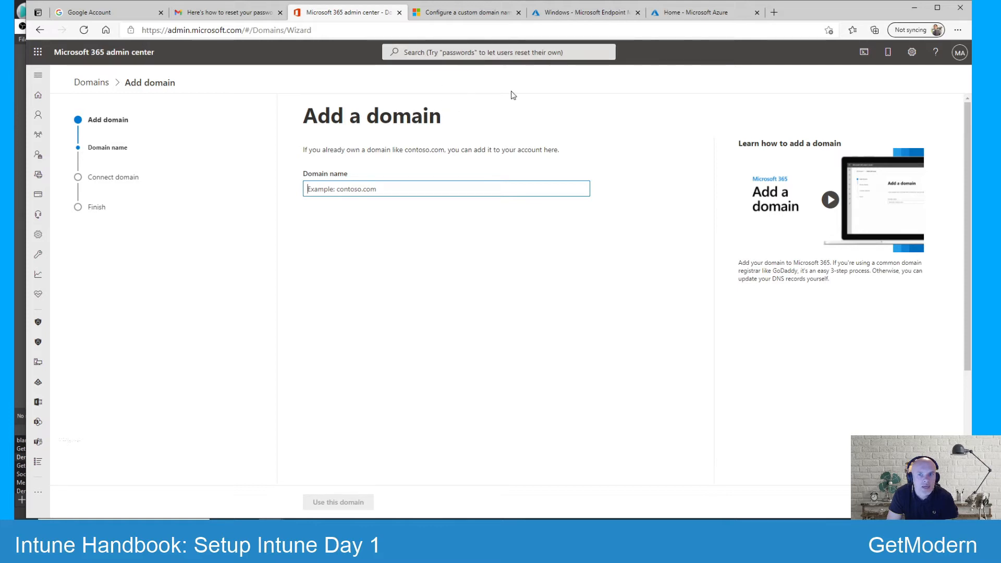
# Step: Switch to the Azure portal and open Azure Active Directory for the Move2Modern tenant
pyautogui.click(584, 12)
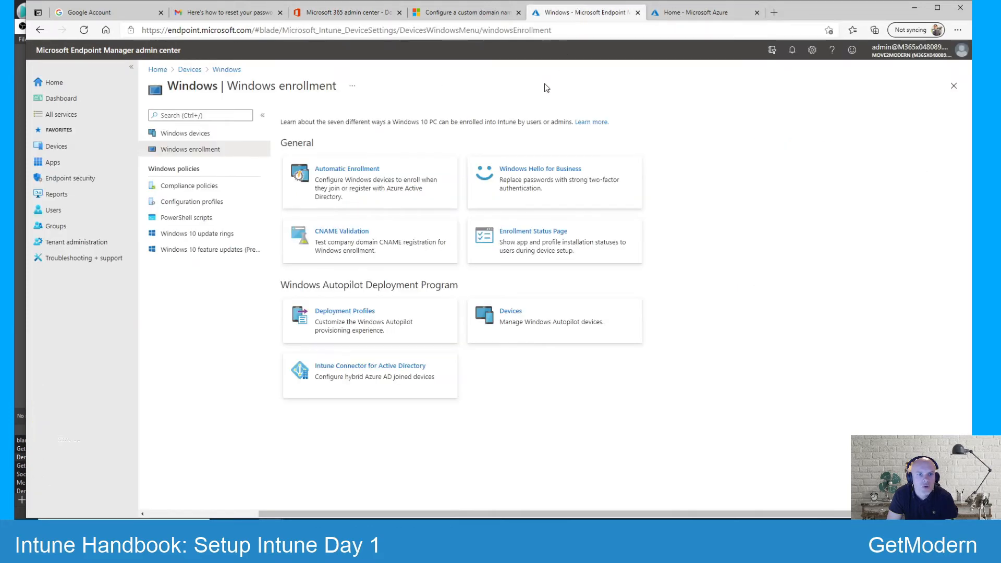
pyautogui.click(700, 11)
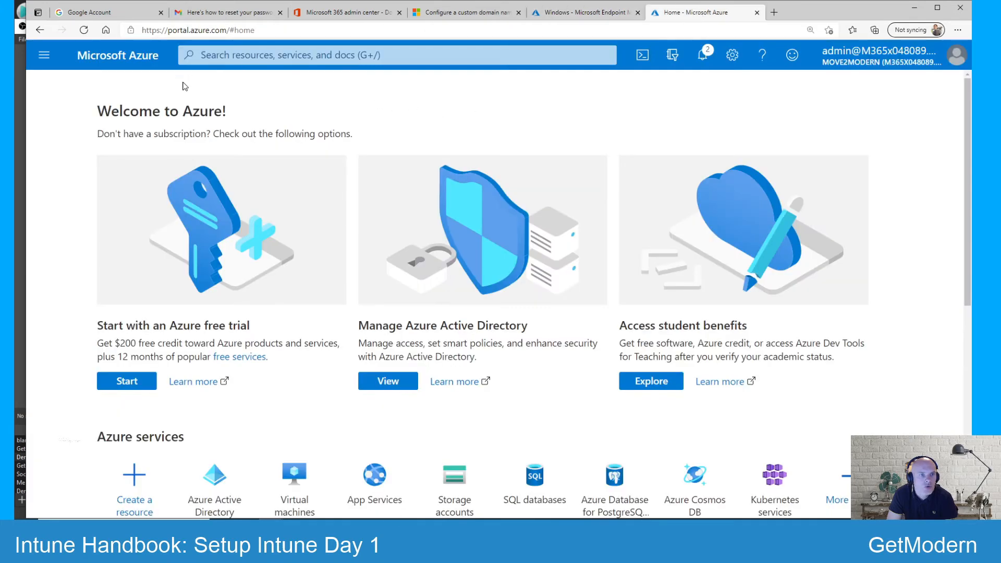
pyautogui.moveTo(203, 90)
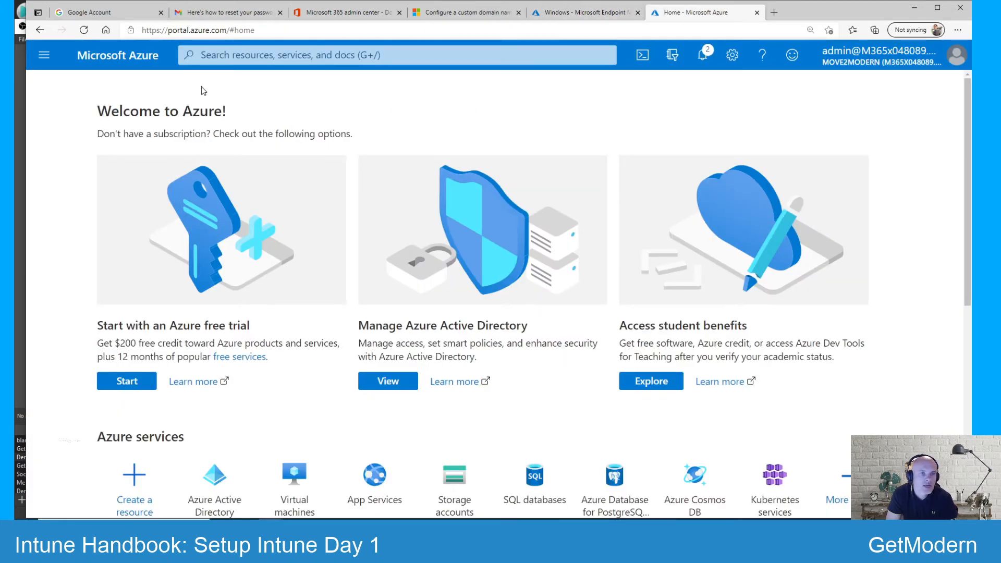
pyautogui.moveTo(268, 95)
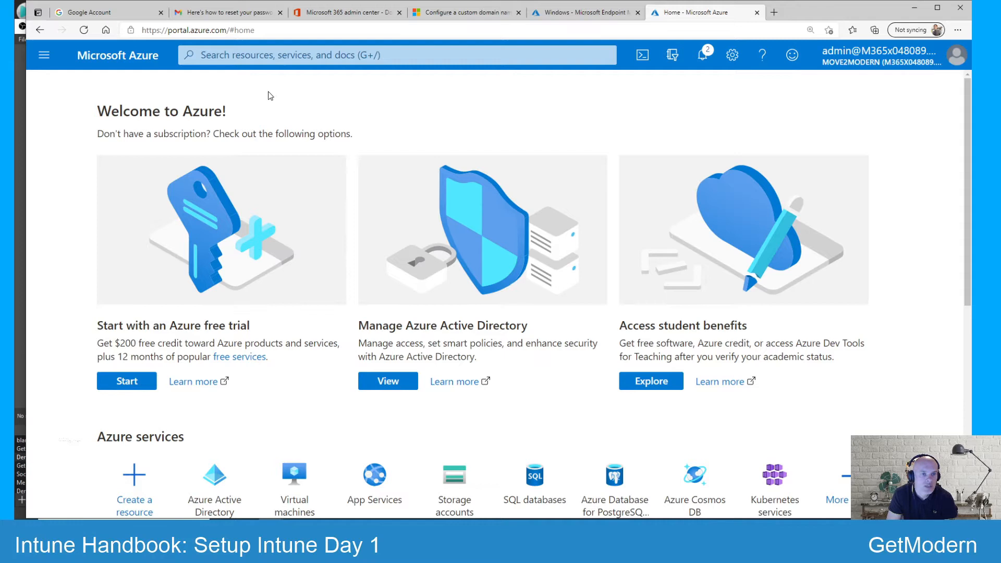
pyautogui.moveTo(94, 88)
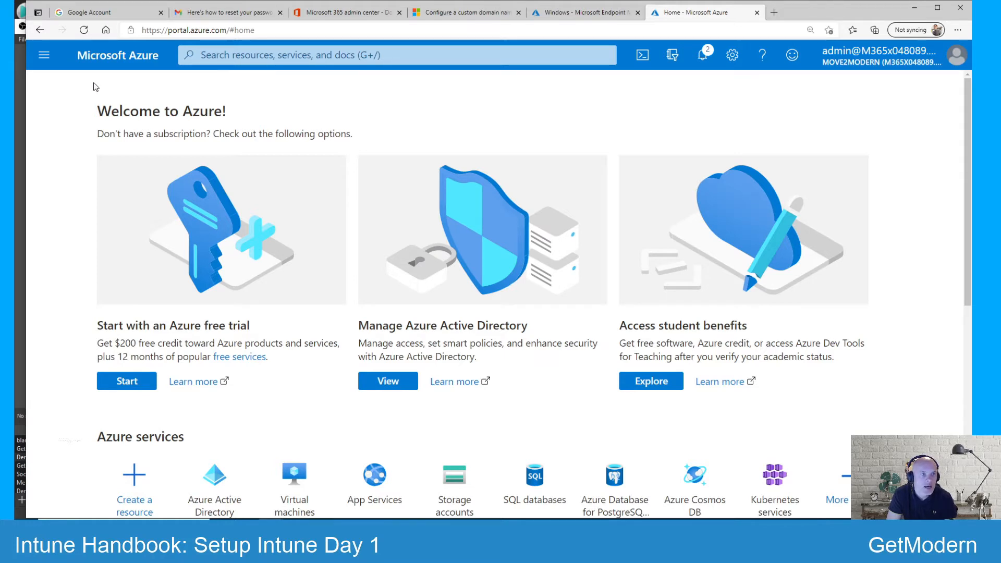
pyautogui.moveTo(202, 94)
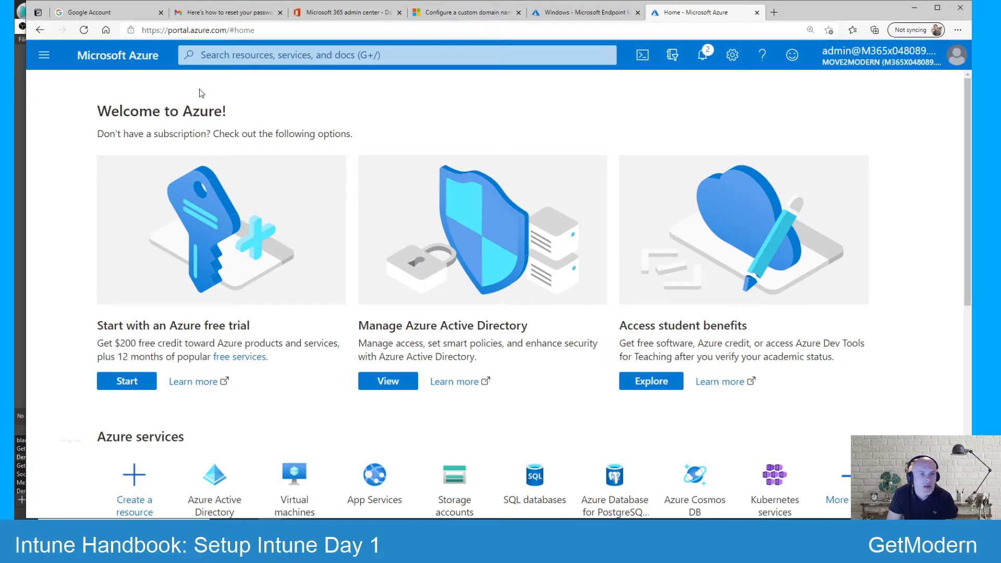
pyautogui.moveTo(254, 95)
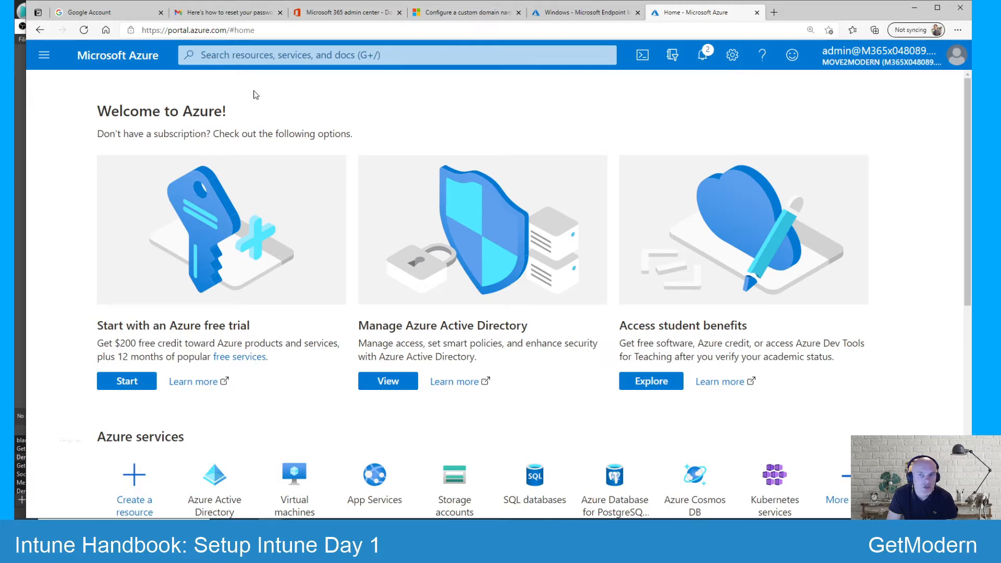
pyautogui.click(44, 55)
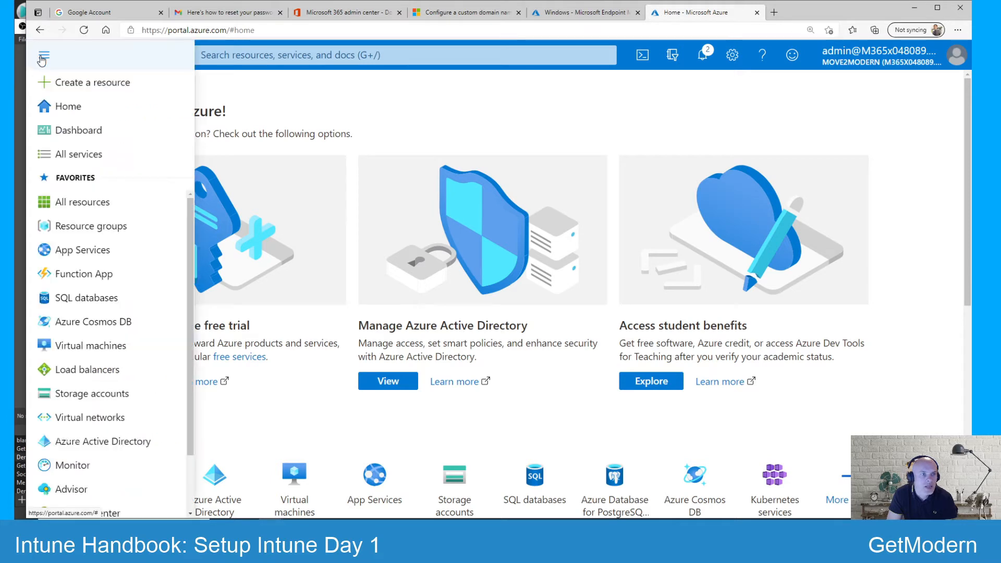
pyautogui.click(43, 54)
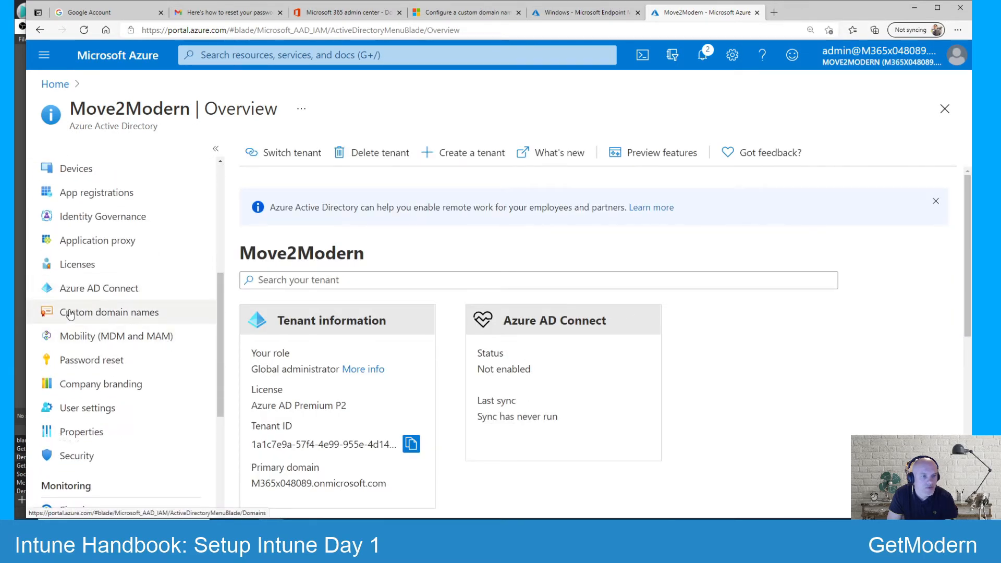
# Step: Add move2modern.net under Custom domain names to show its TXT record details
pyautogui.click(109, 313)
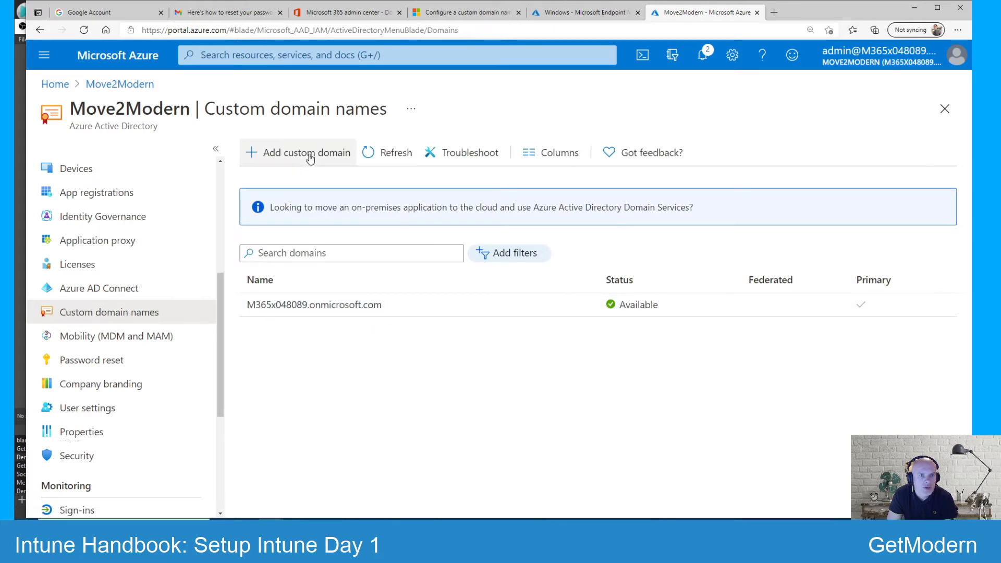
pyautogui.click(306, 152)
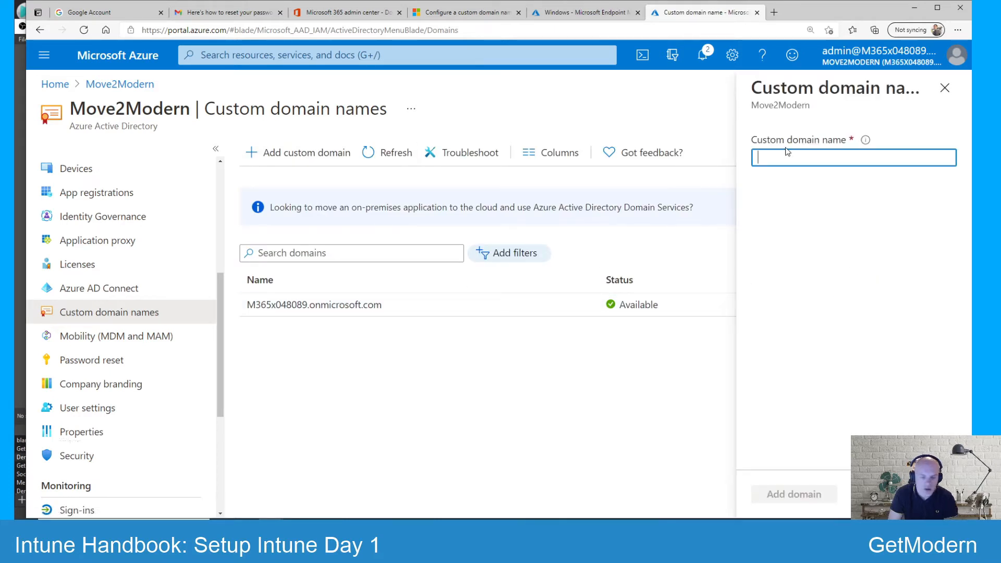
pyautogui.write('move')
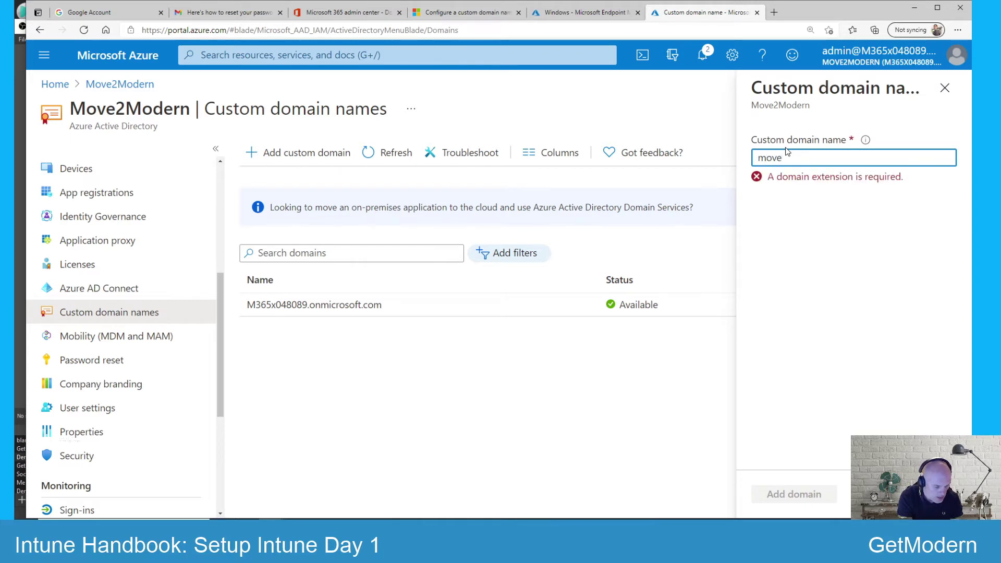
pyautogui.write('2modern')
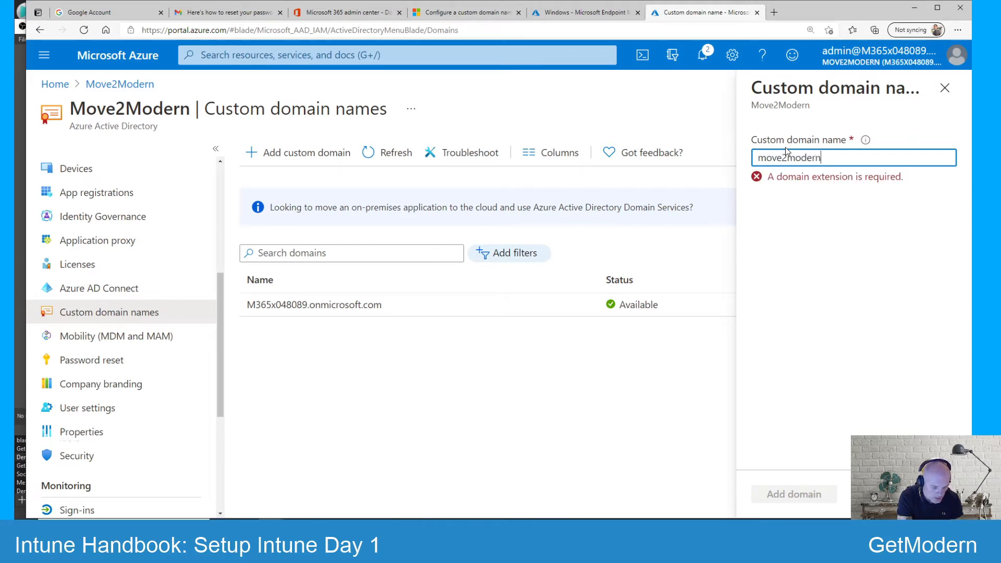
pyautogui.write('.net')
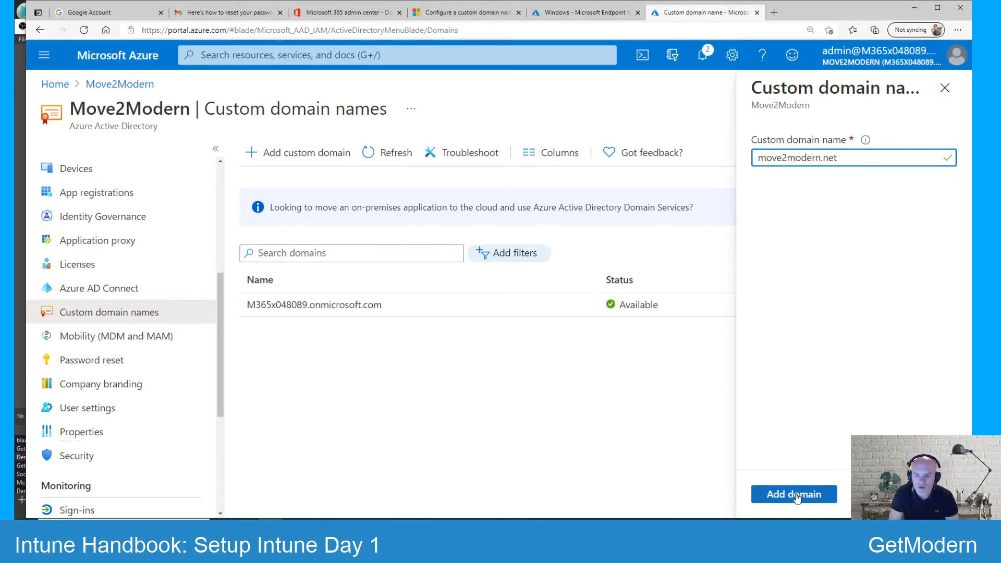
pyautogui.click(794, 494)
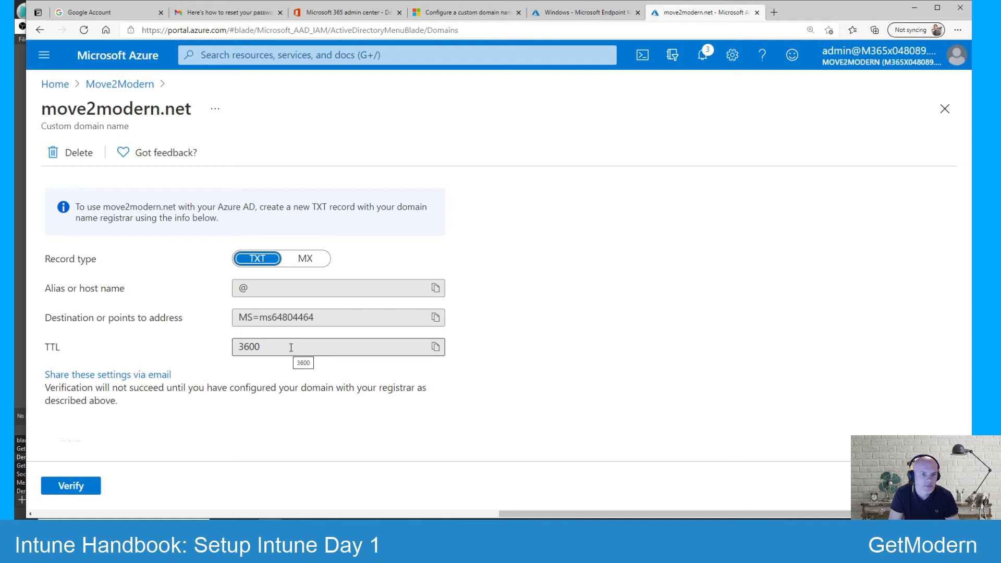
pyautogui.moveTo(367, 250)
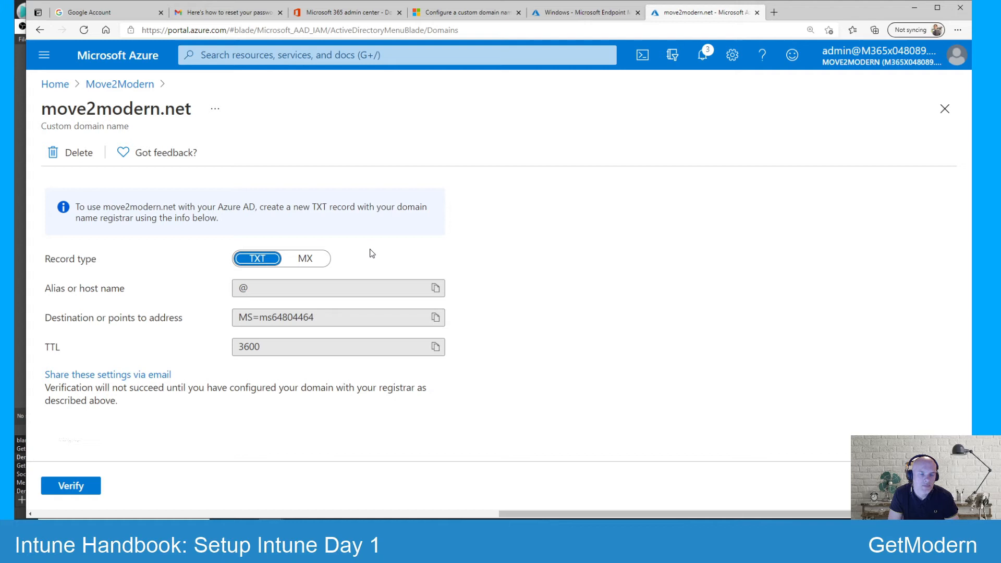
pyautogui.moveTo(368, 191)
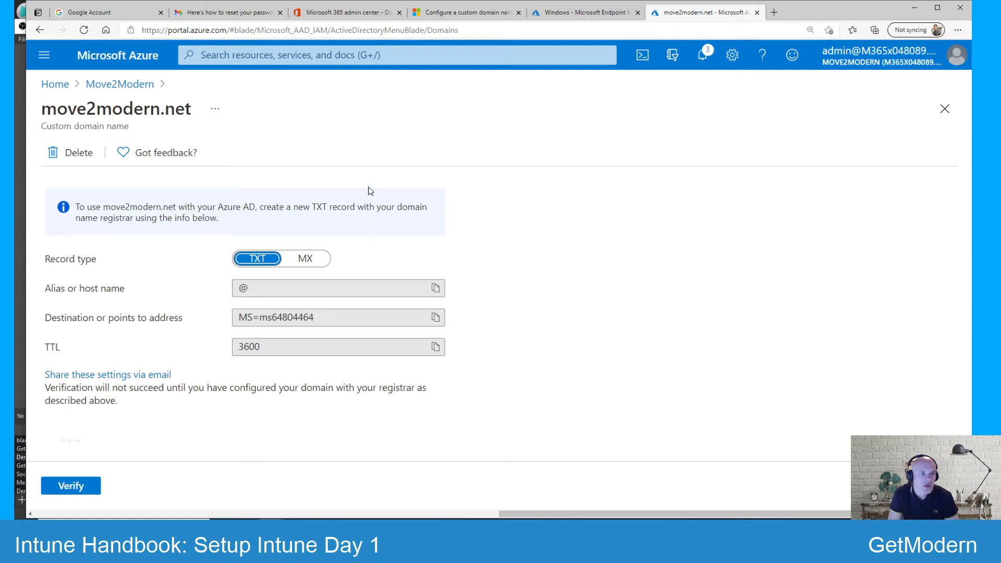
pyautogui.moveTo(301, 258)
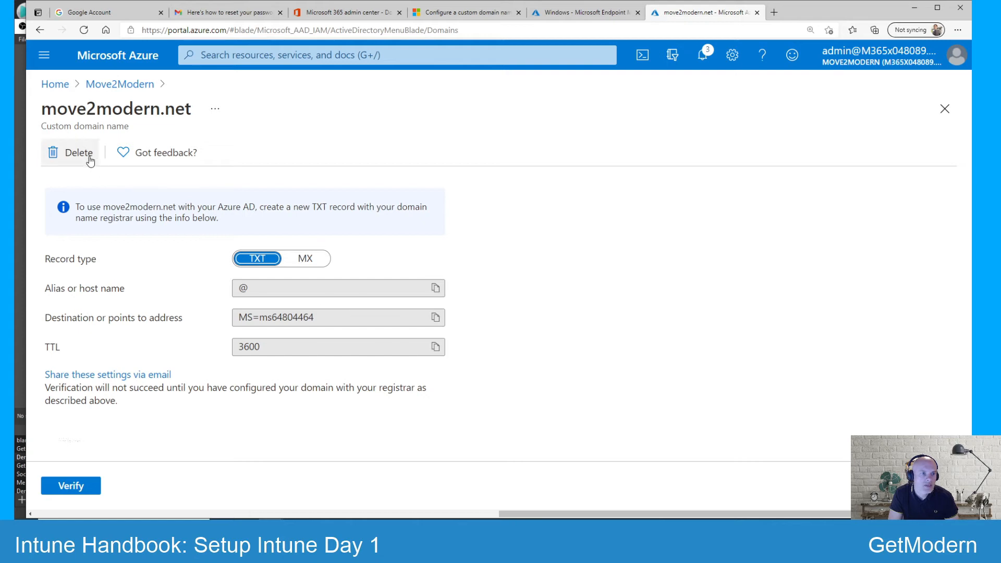
pyautogui.moveTo(111, 506)
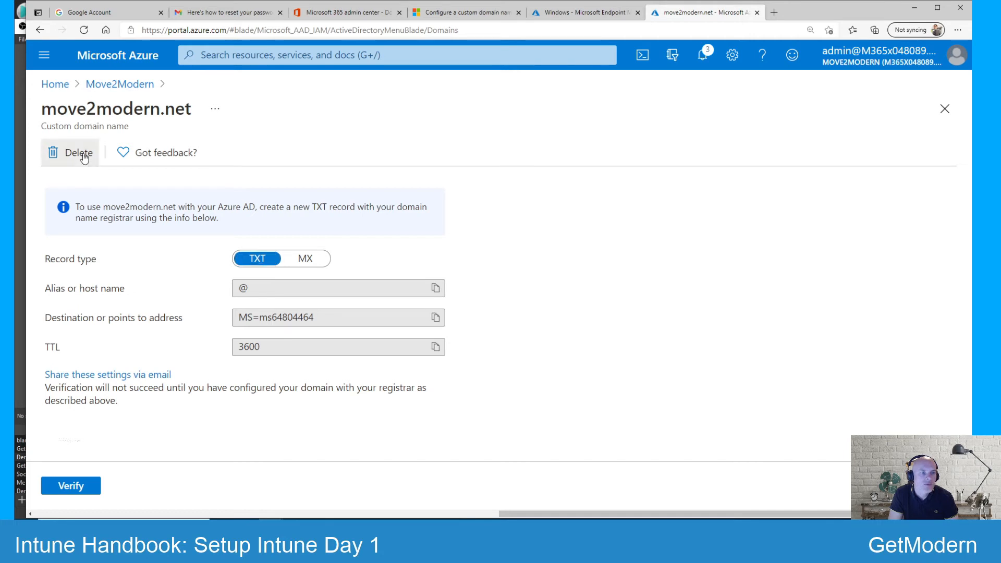
# Step: Delete the unverified move2modern.net domain and confirm the deletion
pyautogui.click(70, 152)
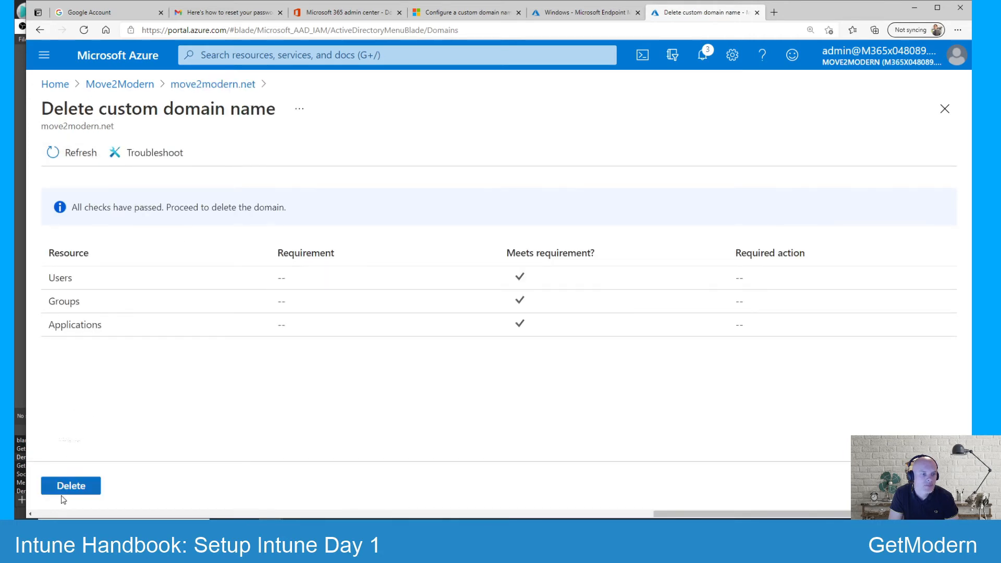
pyautogui.click(71, 486)
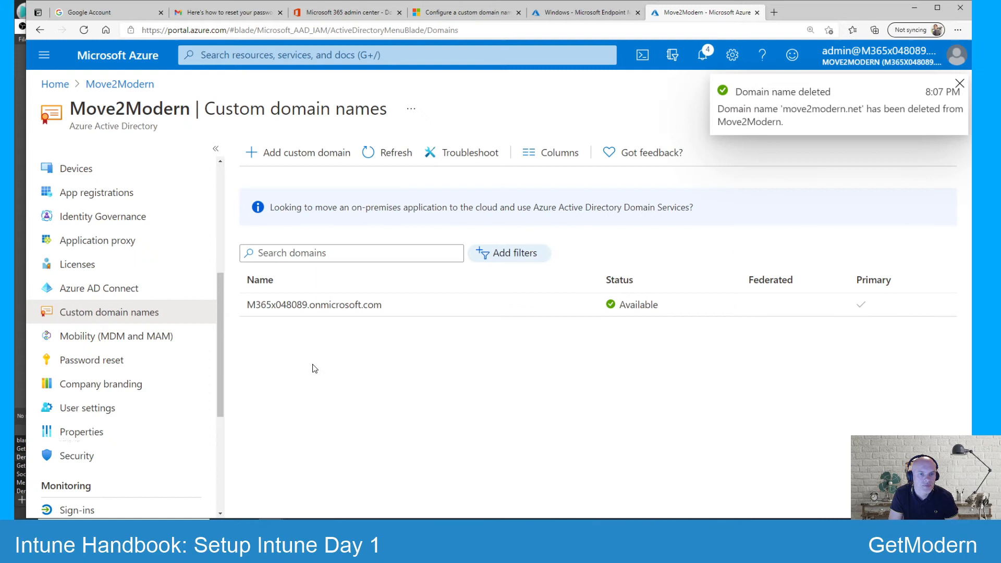
pyautogui.moveTo(363, 364)
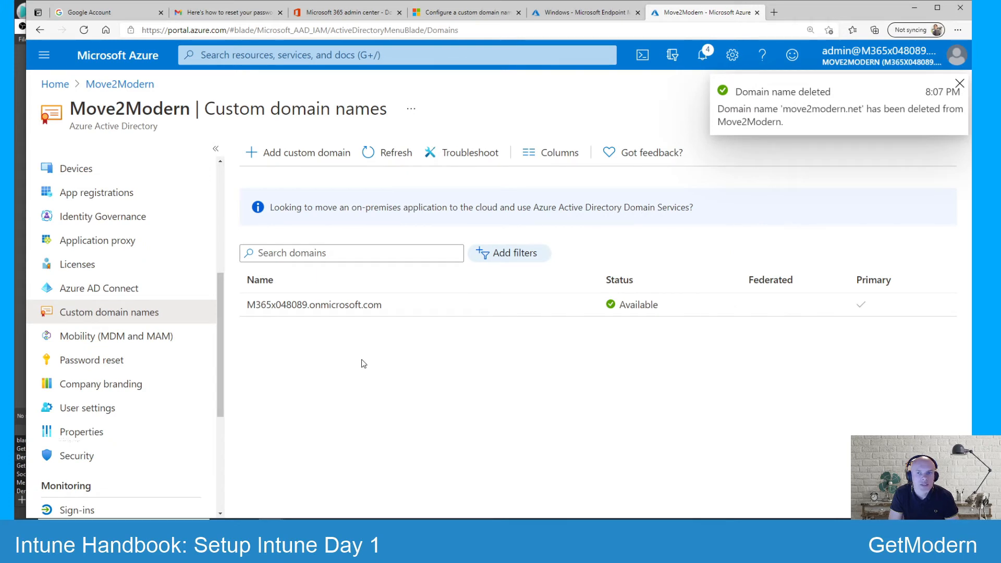
pyautogui.moveTo(219, 45)
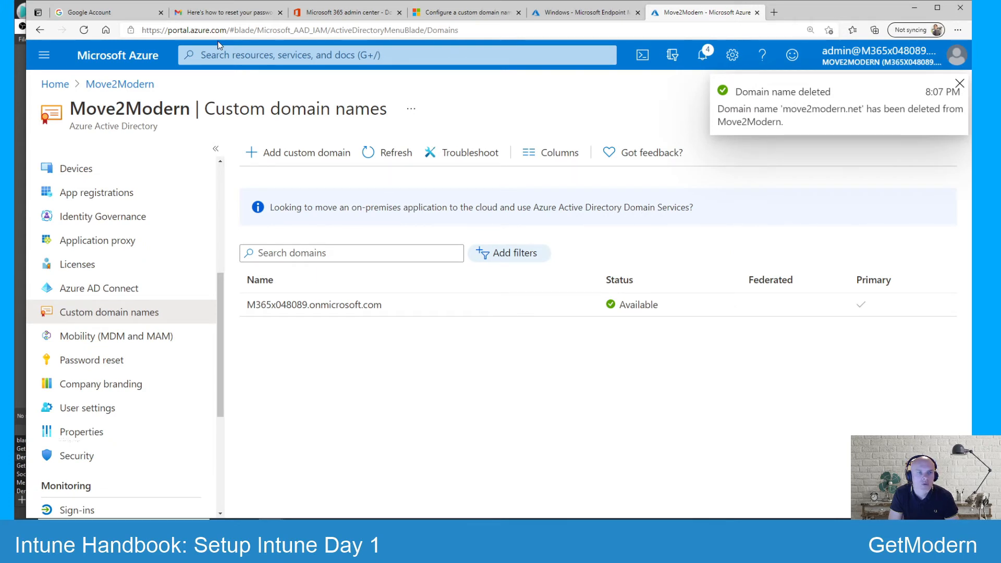
# Step: Return to Endpoint Manager and open the All users list showing 11 users
pyautogui.click(584, 12)
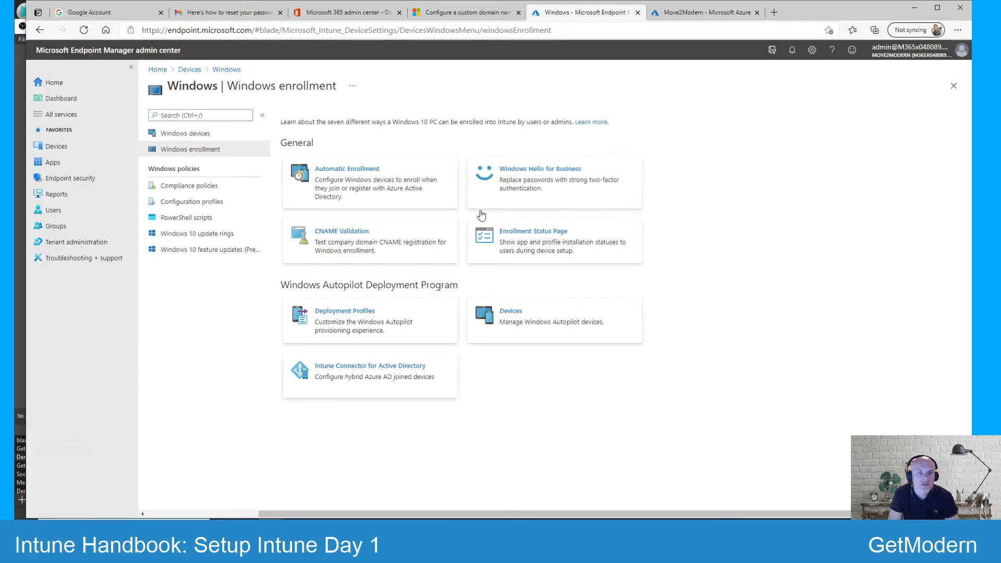
pyautogui.moveTo(194, 61)
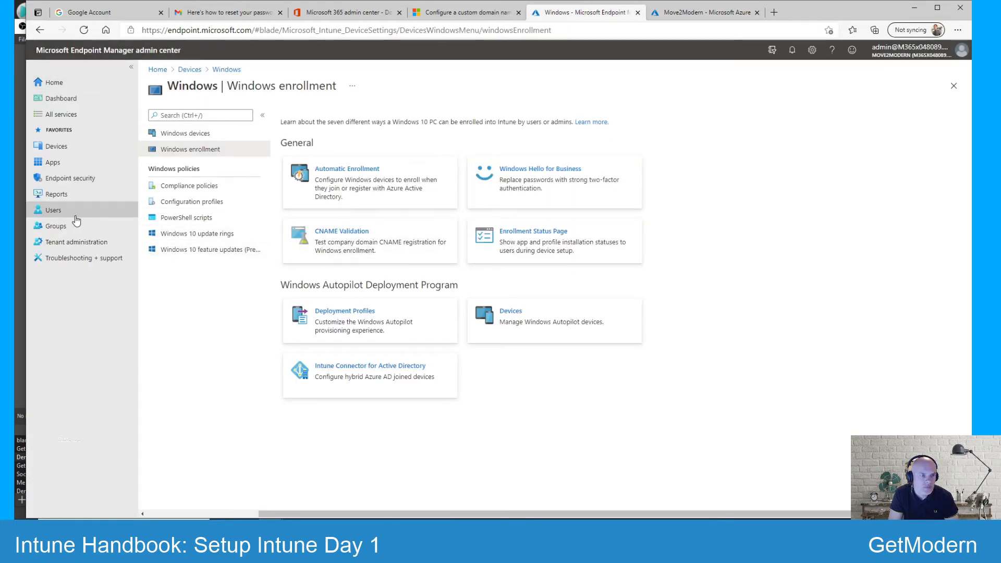
pyautogui.click(53, 209)
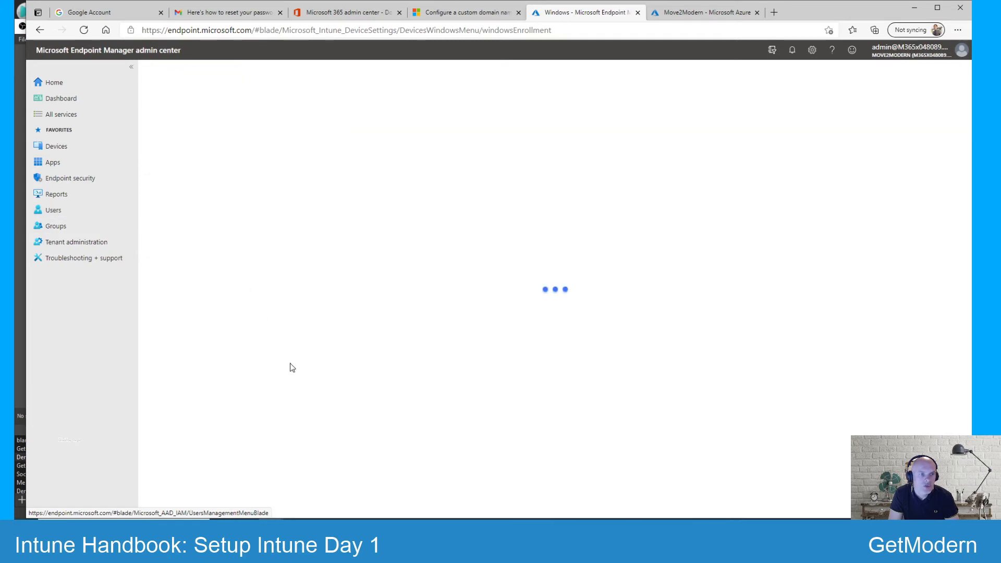
pyautogui.click(53, 210)
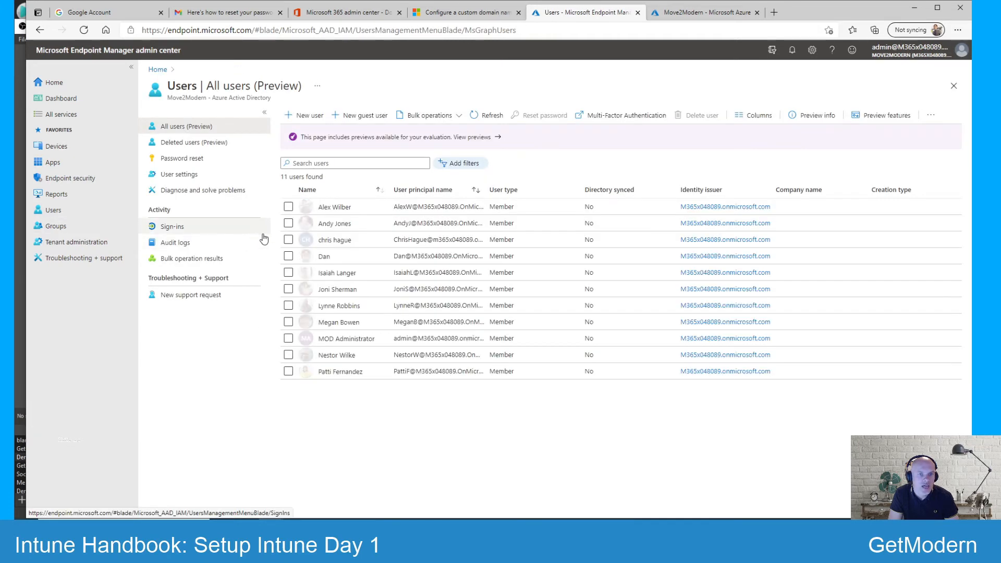
pyautogui.moveTo(338, 223)
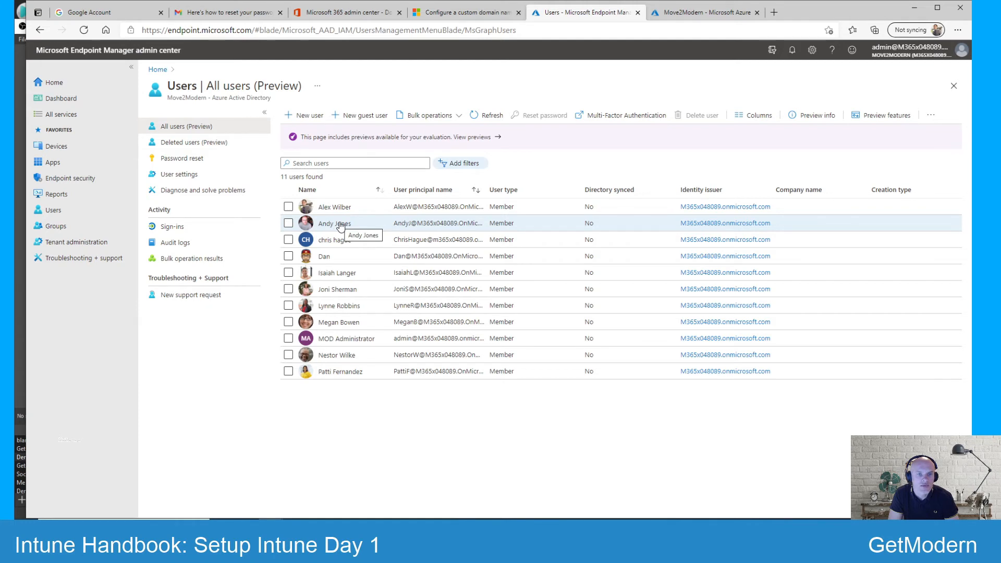
pyautogui.click(334, 223)
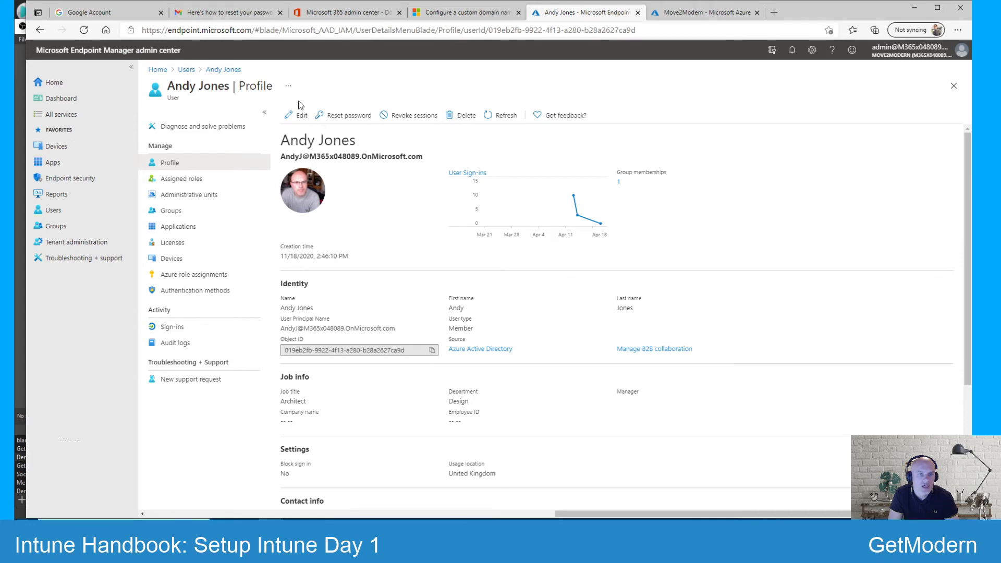
pyautogui.click(297, 114)
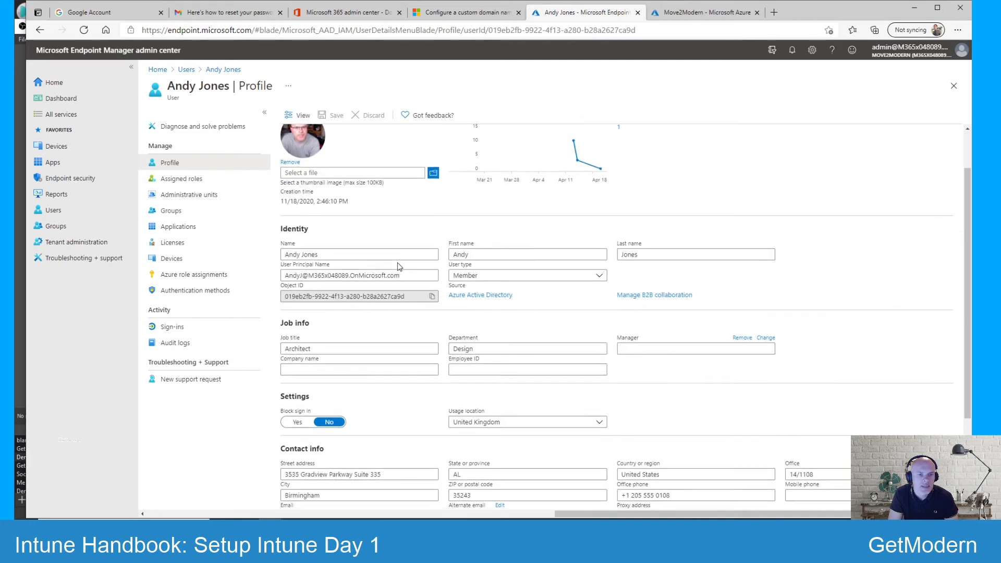
pyautogui.scroll(-3)
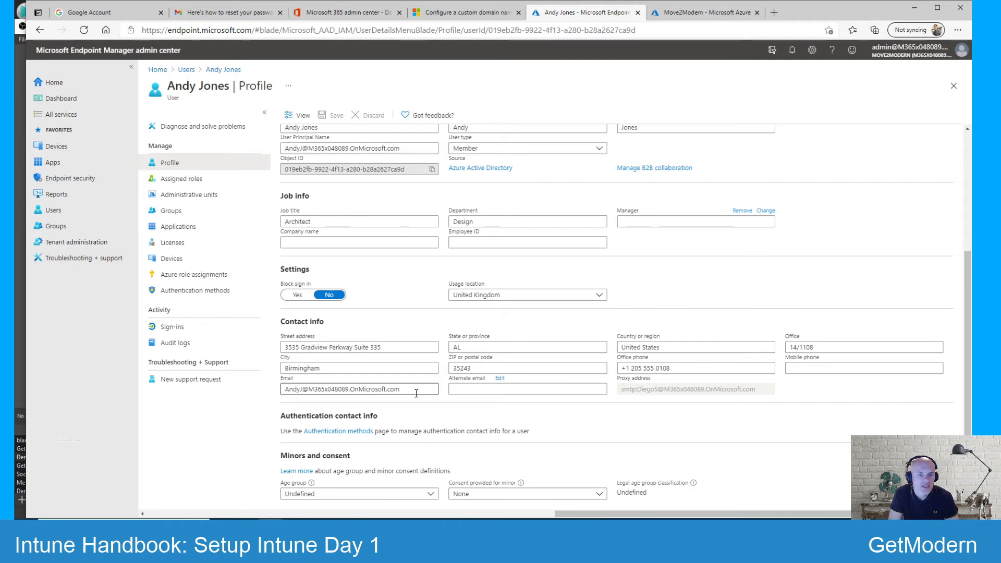
pyautogui.click(359, 389)
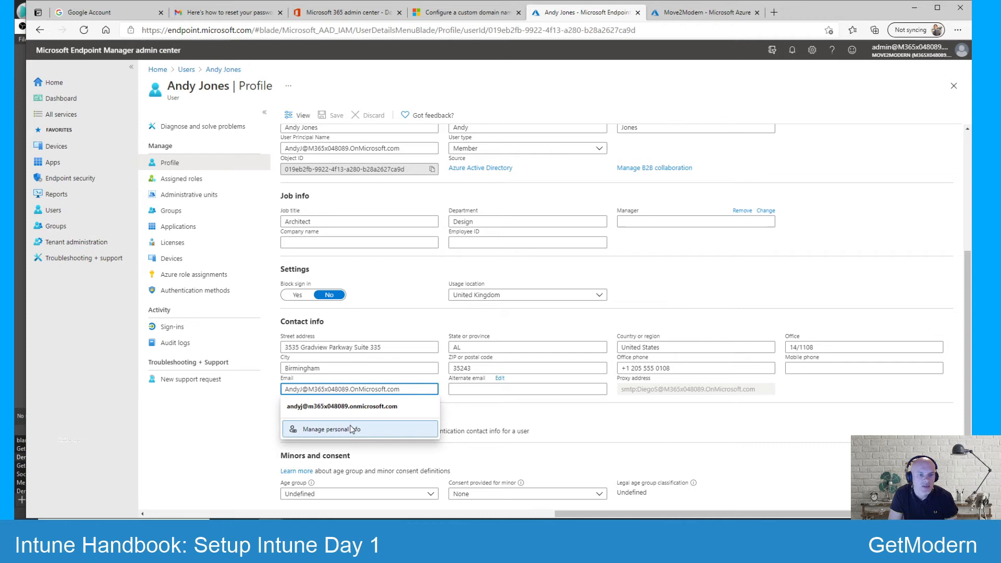
pyautogui.moveTo(373, 428)
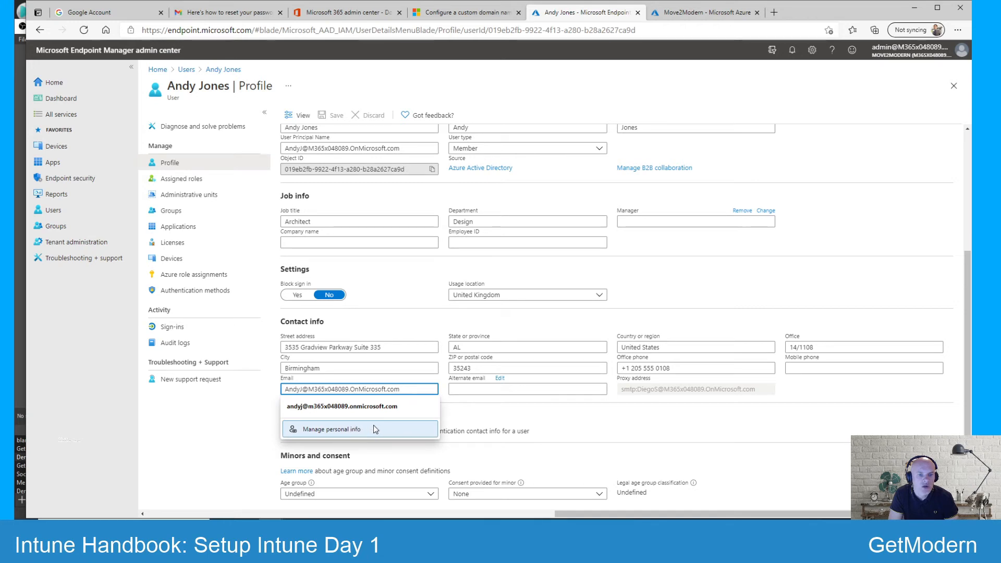
pyautogui.moveTo(373, 312)
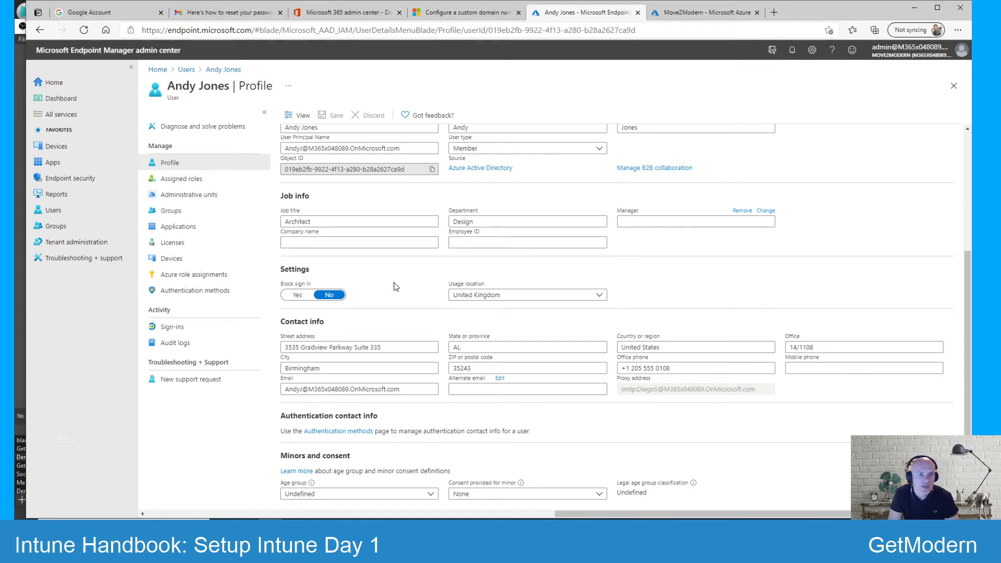
pyautogui.moveTo(398, 279)
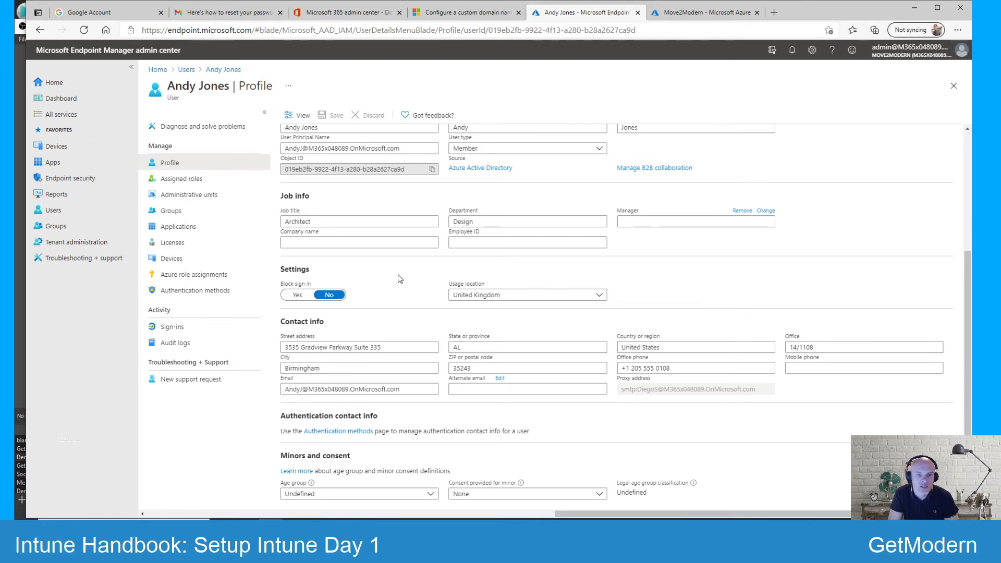
pyautogui.moveTo(392, 325)
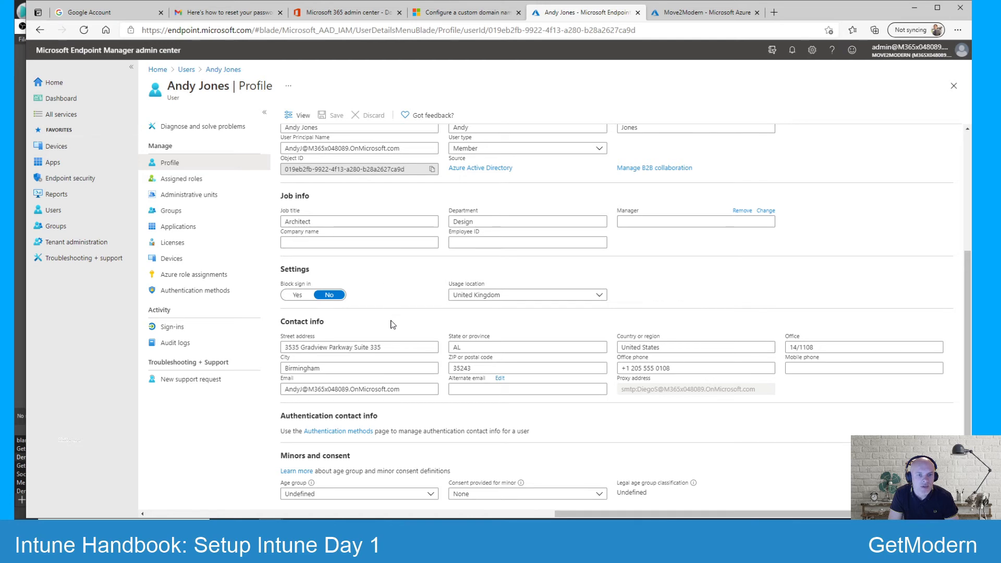
pyautogui.moveTo(384, 288)
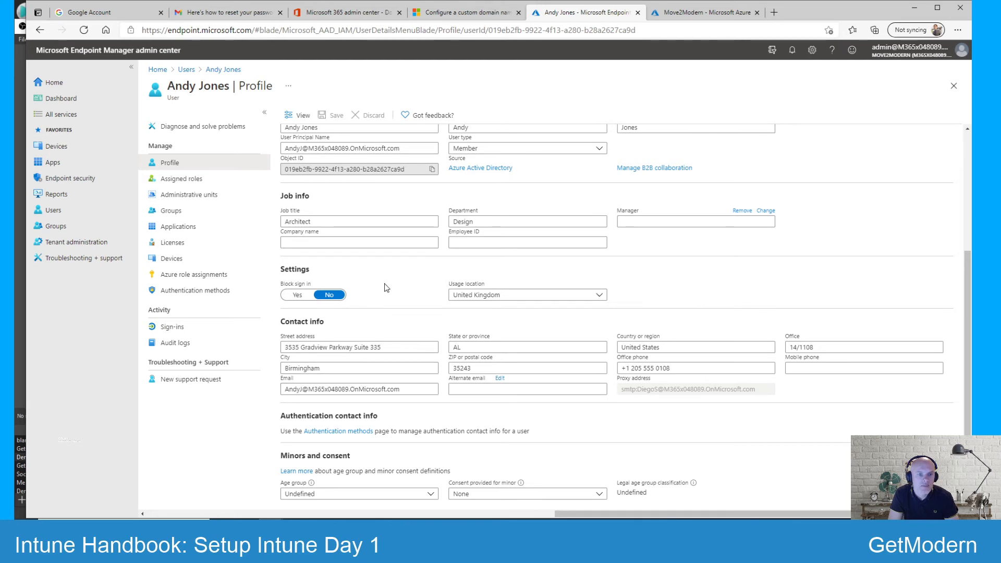
pyautogui.click(358, 389)
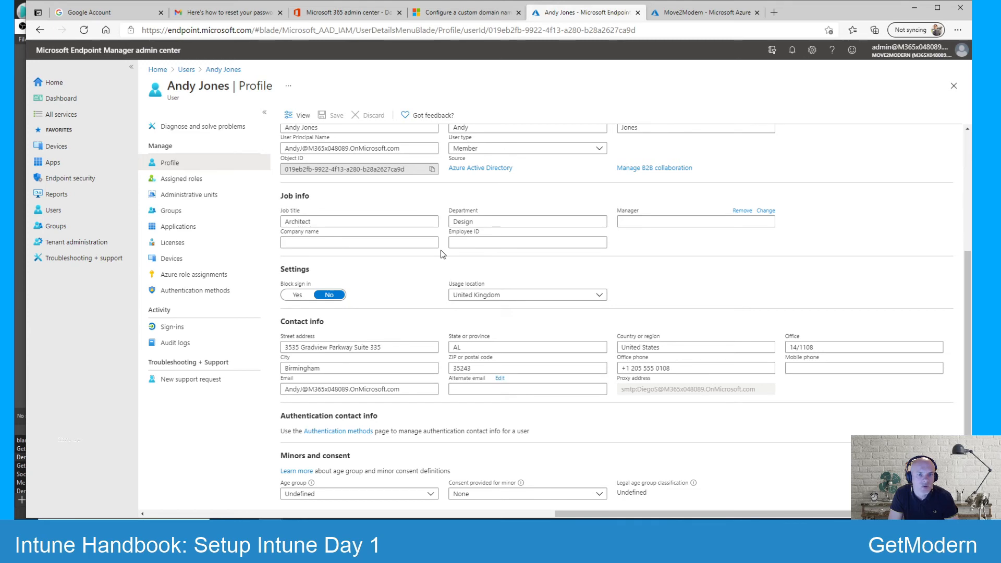
pyautogui.scroll(3)
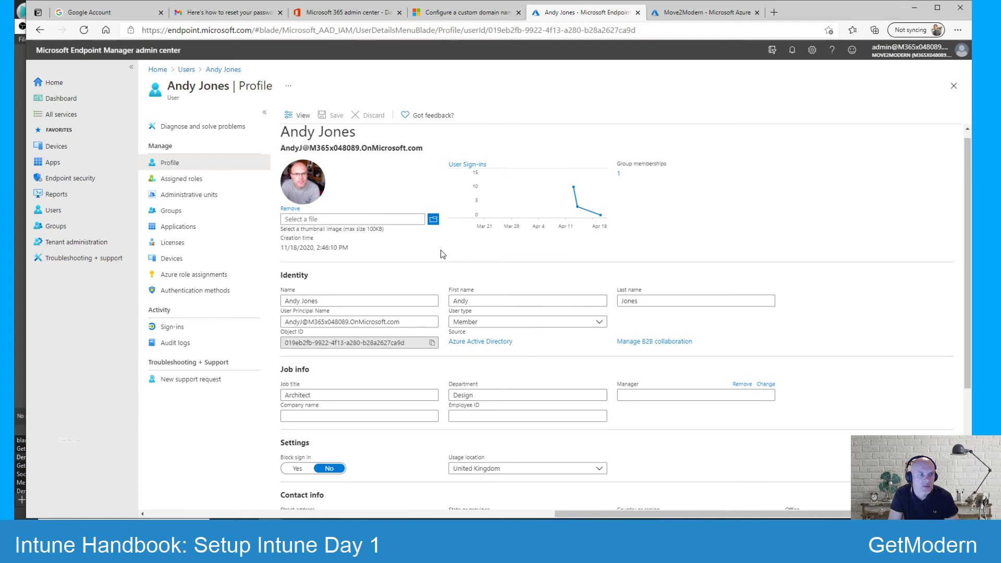
pyautogui.moveTo(56, 146)
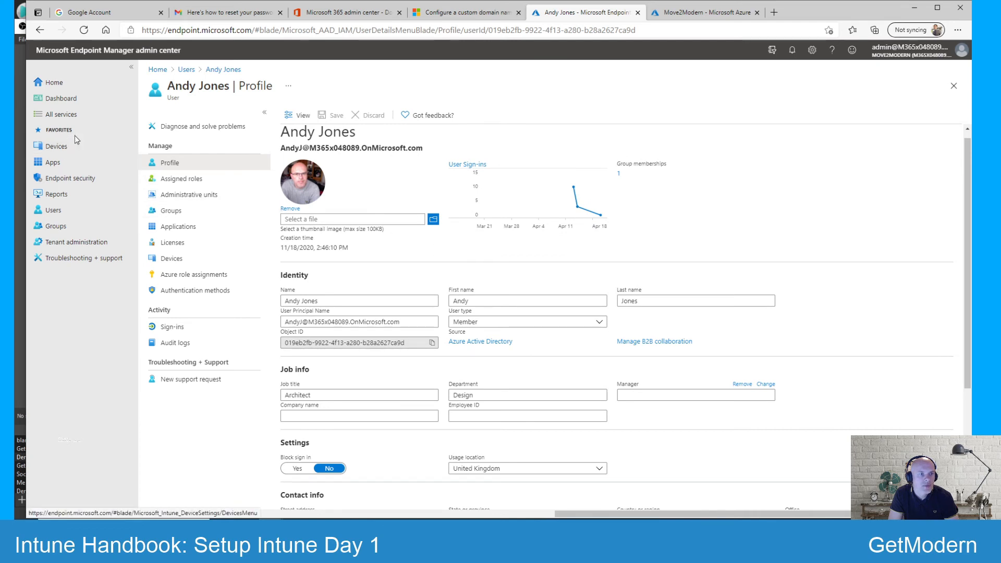
pyautogui.moveTo(56, 145)
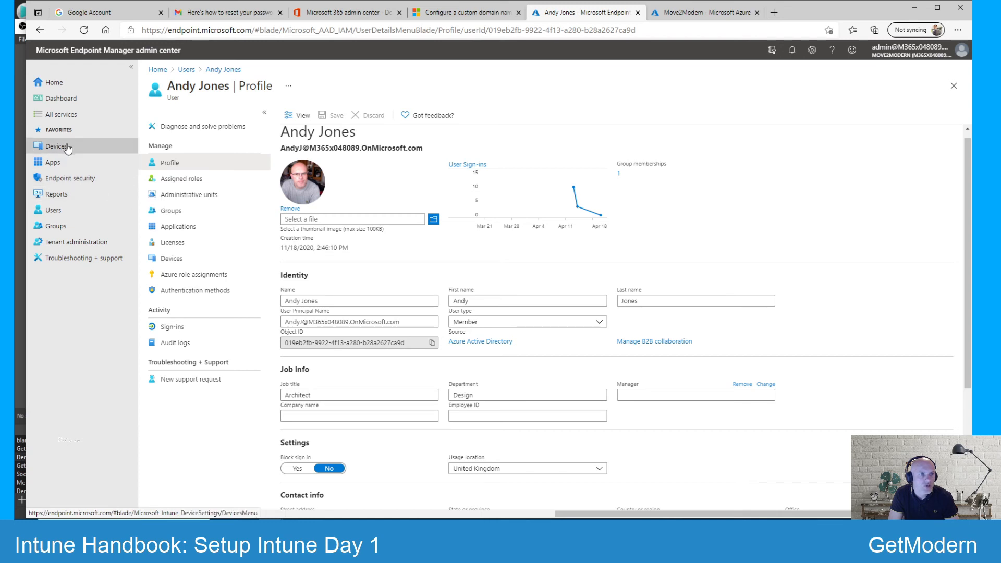
# Step: Go to Devices > Windows > Windows enrollment
pyautogui.click(57, 145)
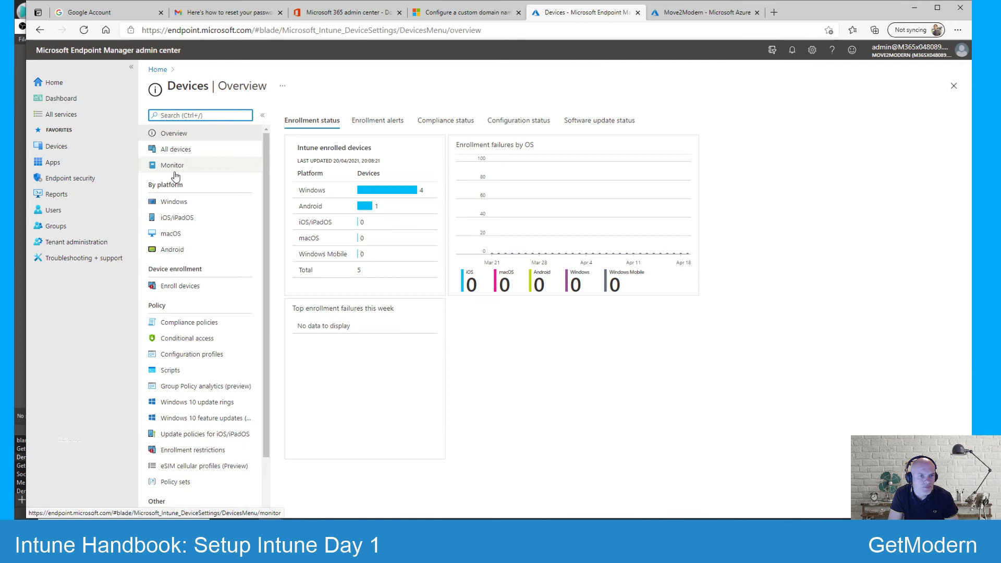
pyautogui.click(173, 201)
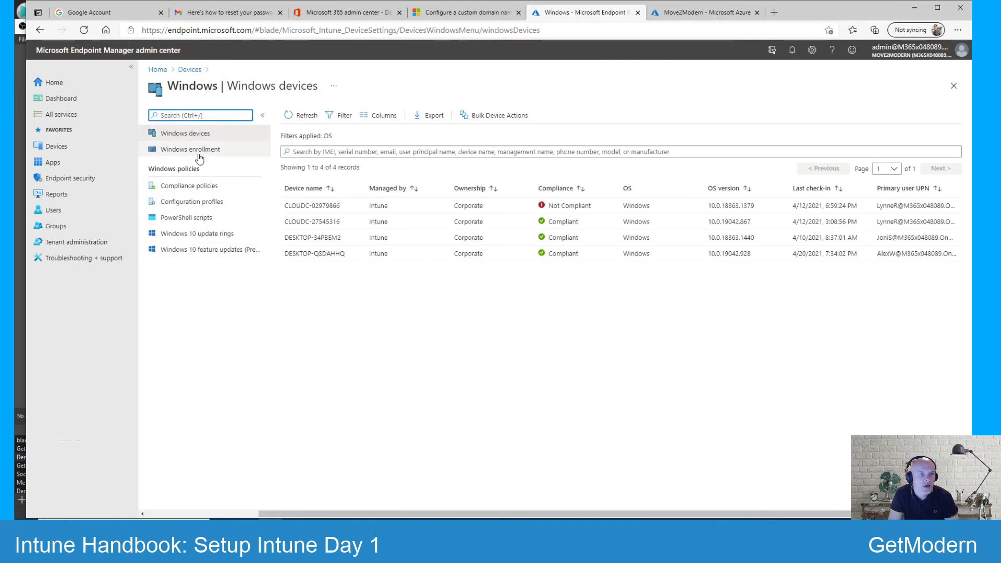
pyautogui.click(190, 148)
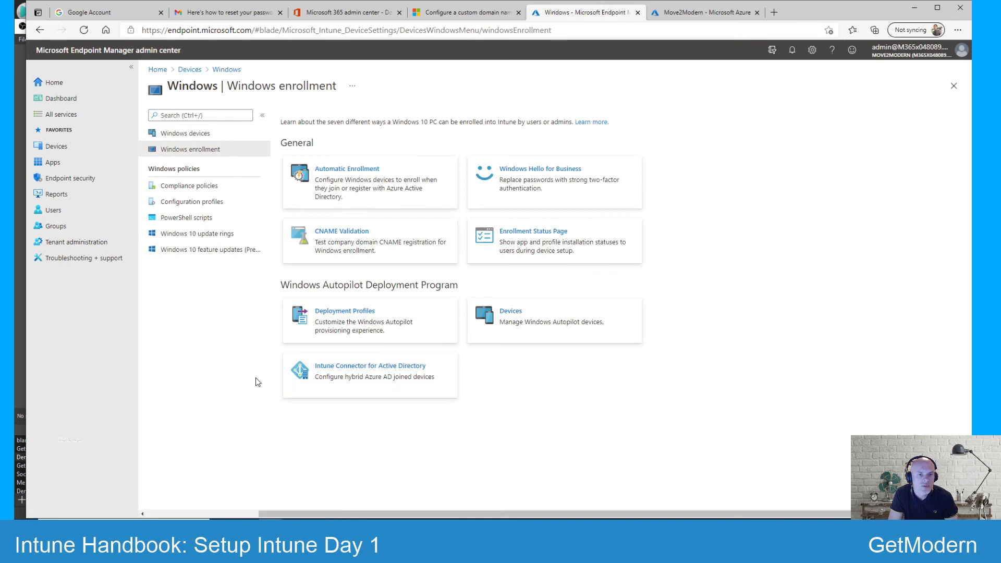
pyautogui.moveTo(347, 238)
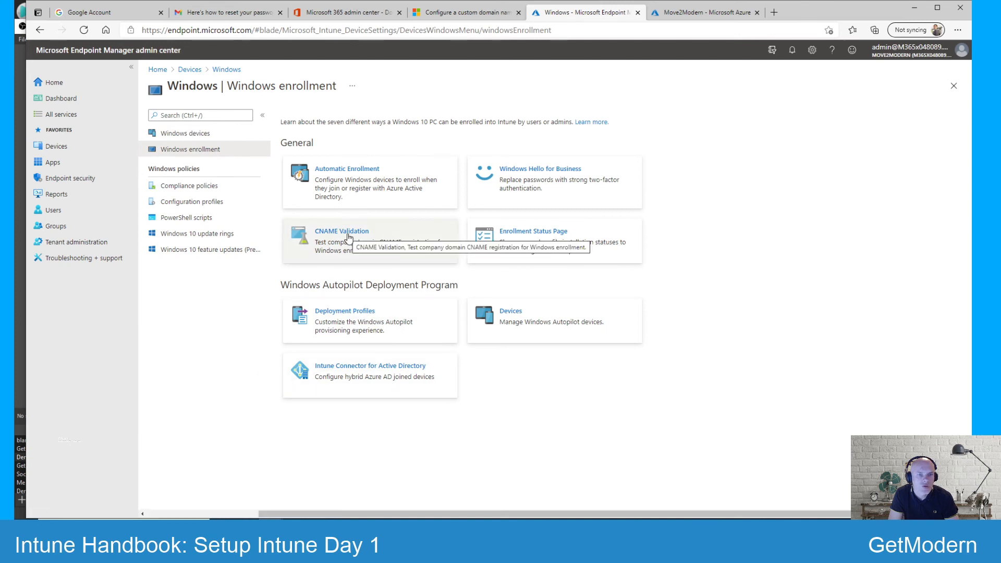
# Step: Open the CNAME Validation tile and focus its empty Domain field
pyautogui.click(342, 231)
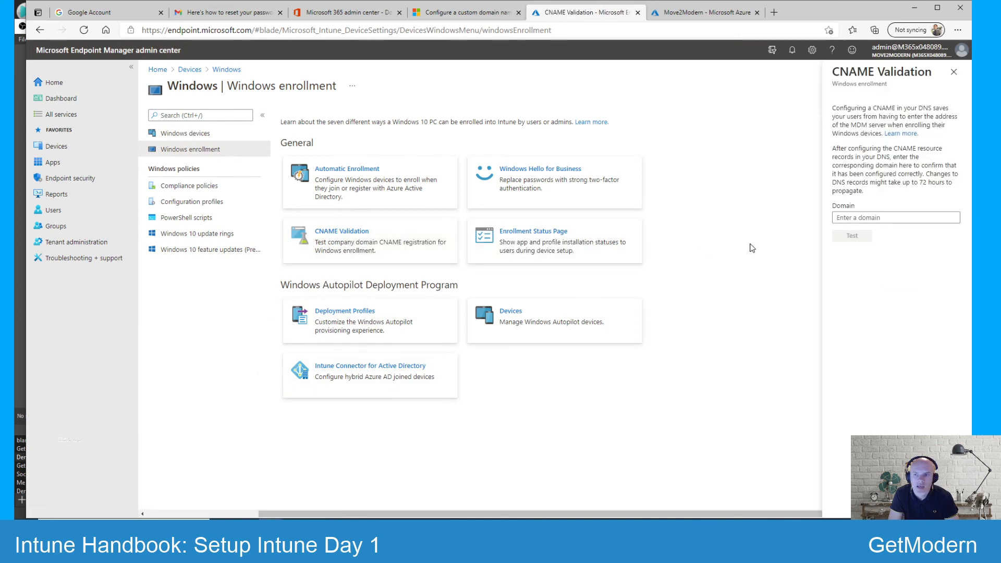
pyautogui.click(896, 217)
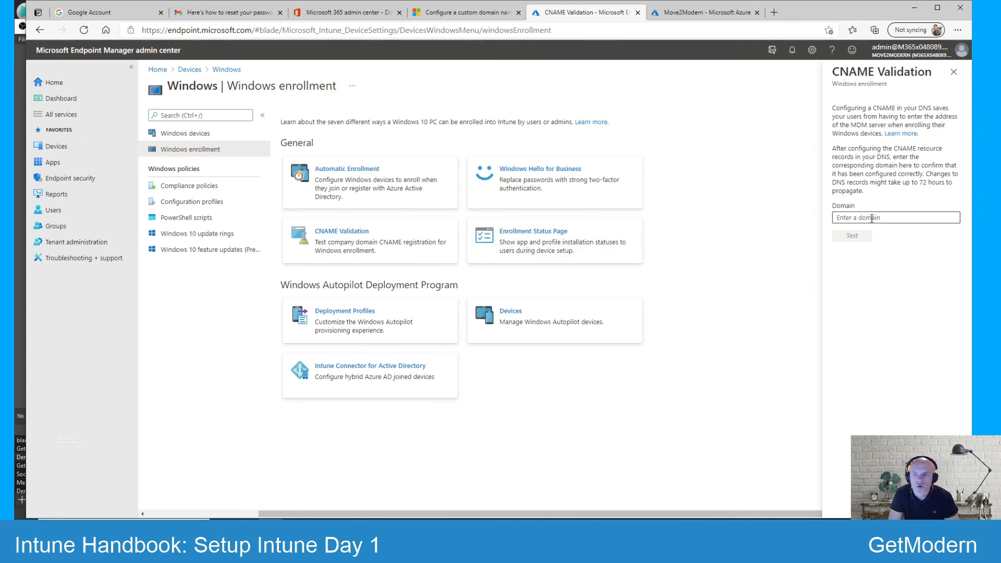
pyautogui.moveTo(856, 242)
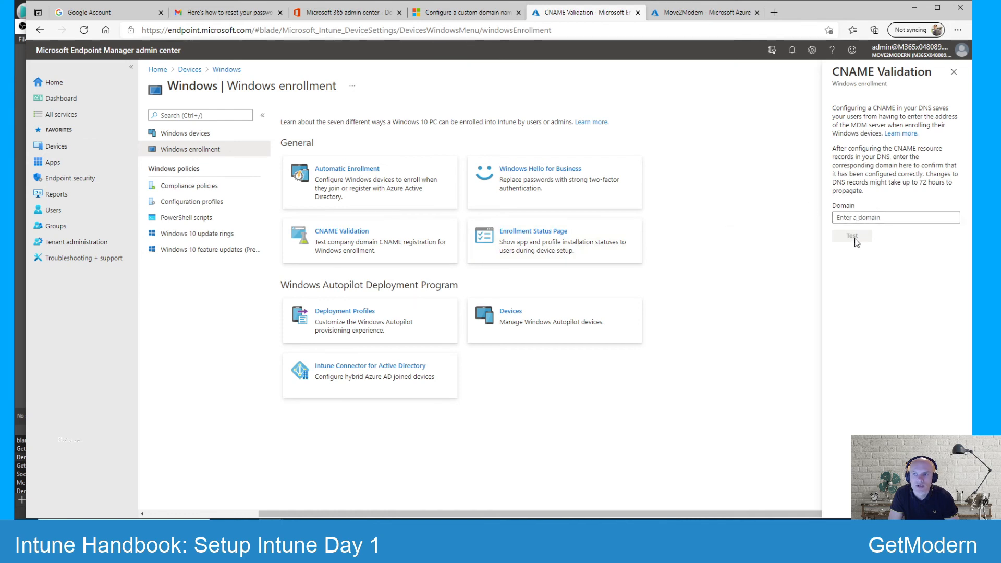
pyautogui.moveTo(750, 264)
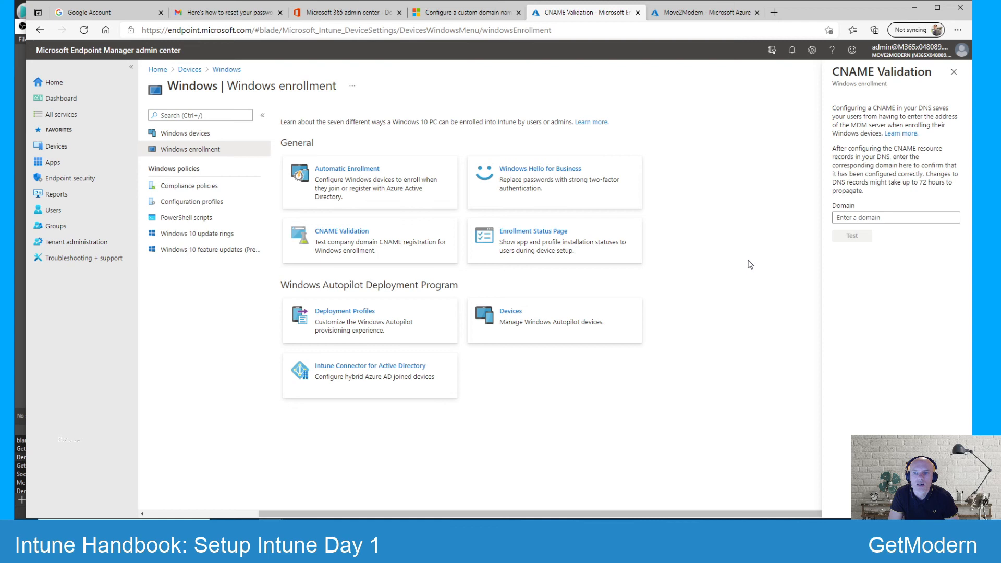
pyautogui.moveTo(942, 173)
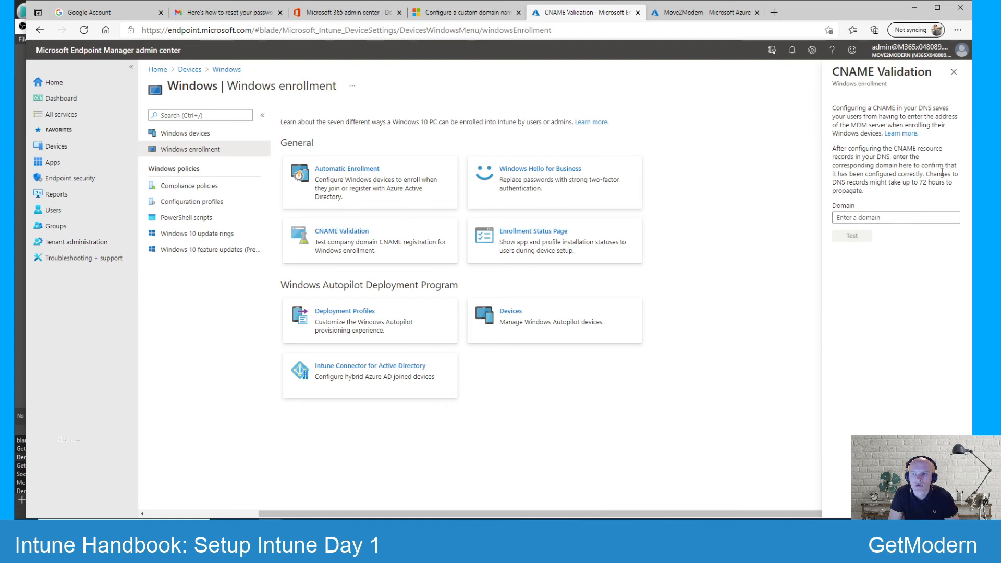
pyautogui.moveTo(952, 185)
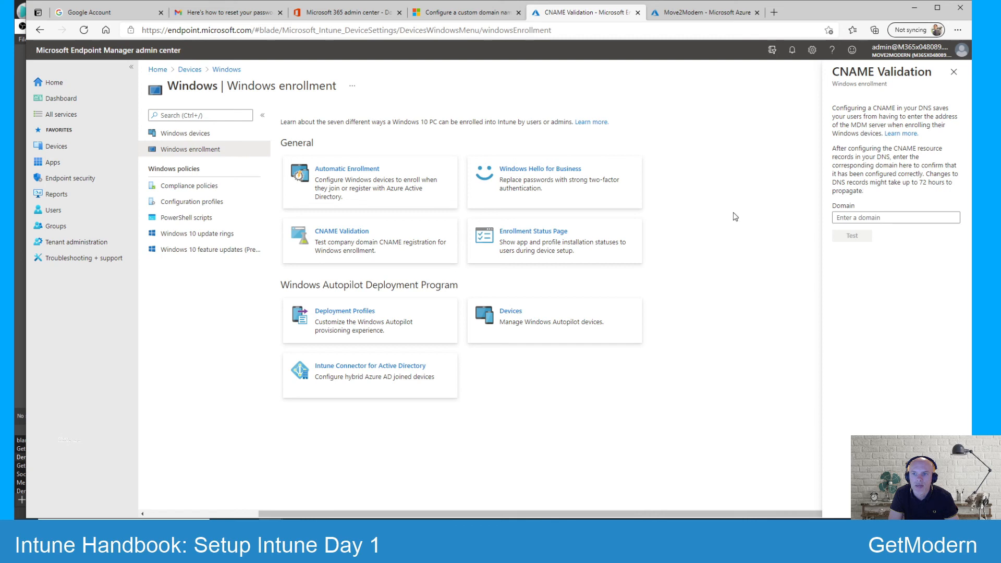
pyautogui.moveTo(853, 238)
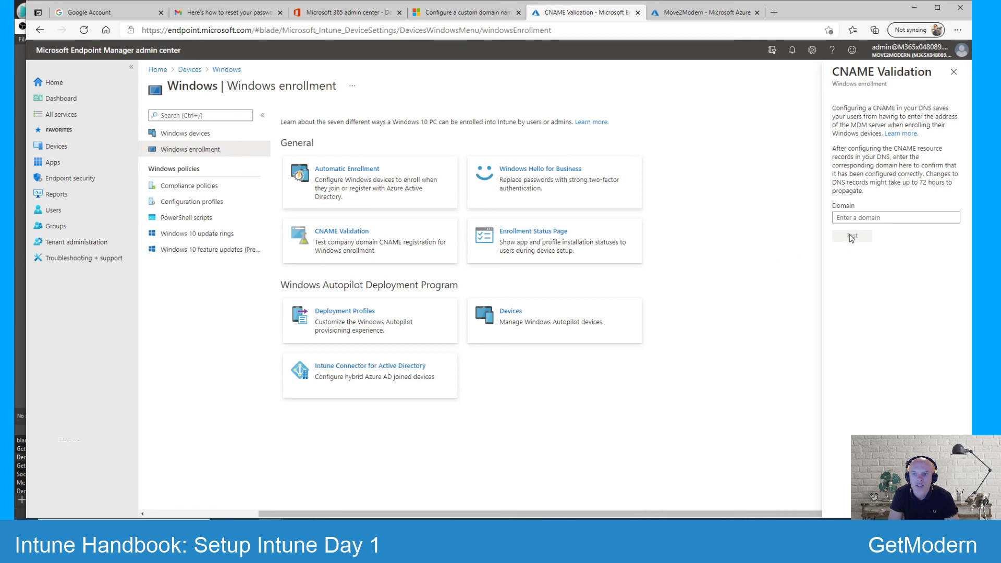
pyautogui.moveTo(663, 171)
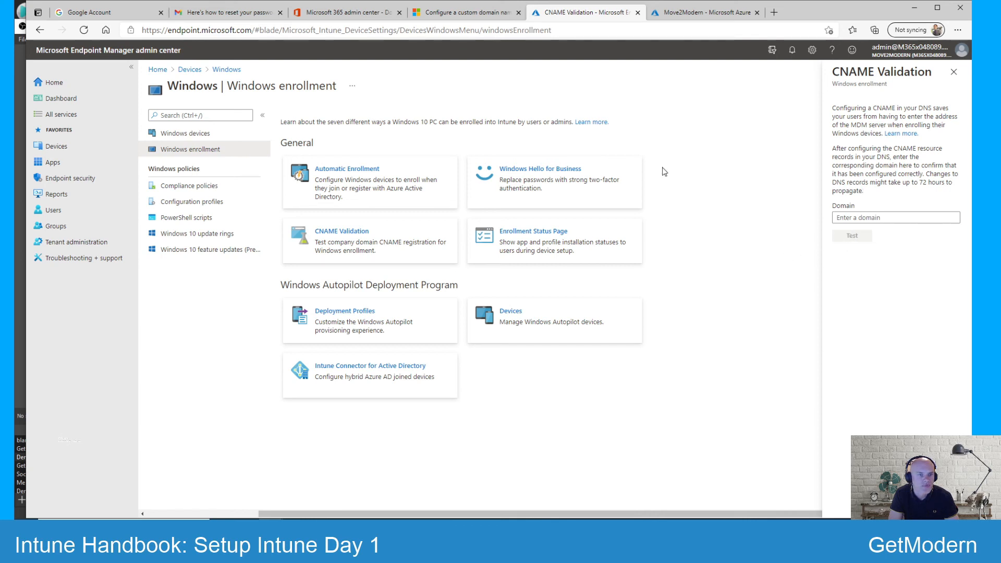
pyautogui.moveTo(614, 50)
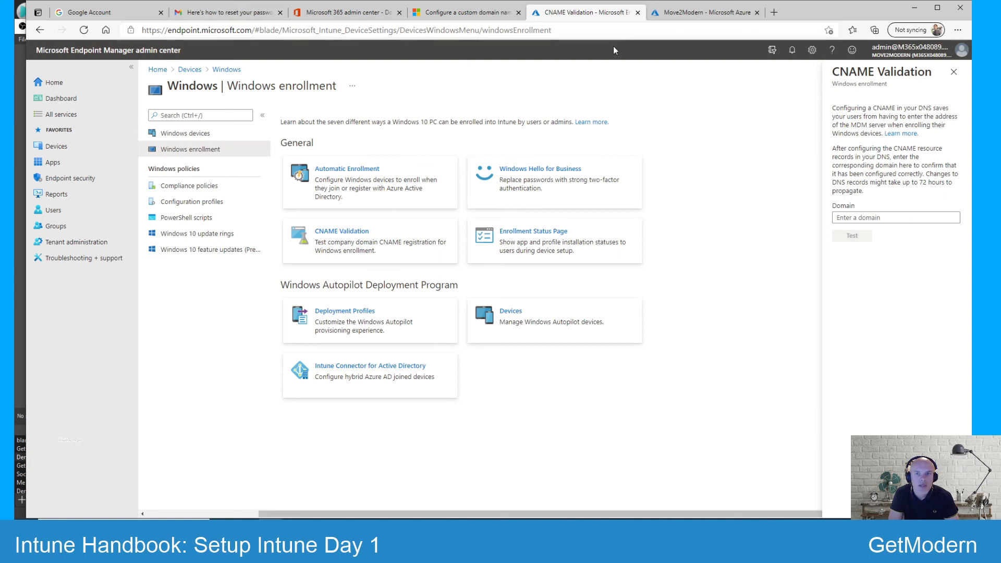
pyautogui.moveTo(338, 12)
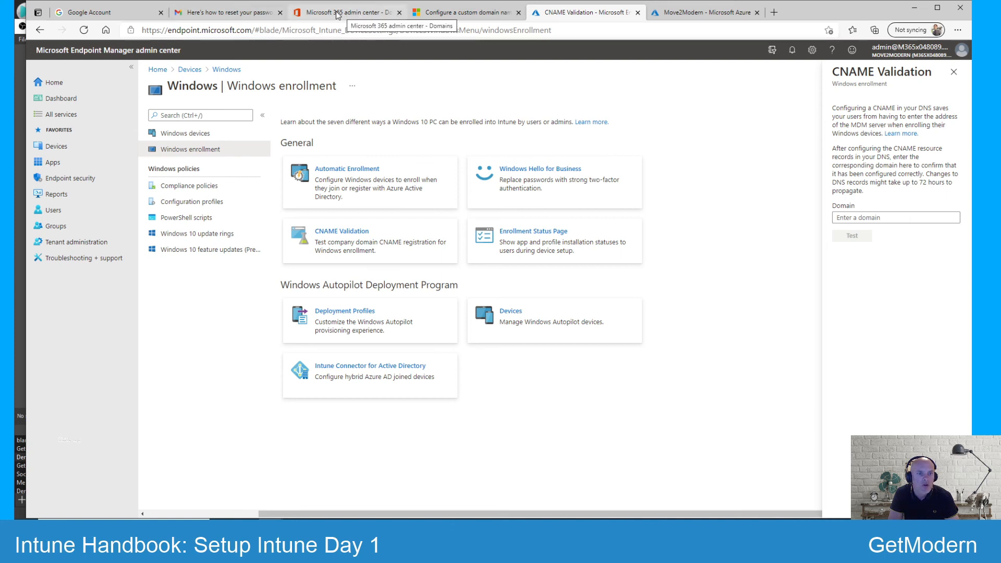
# Step: Switch to the Microsoft 365 domains tab, then go back to the blog post
pyautogui.click(344, 12)
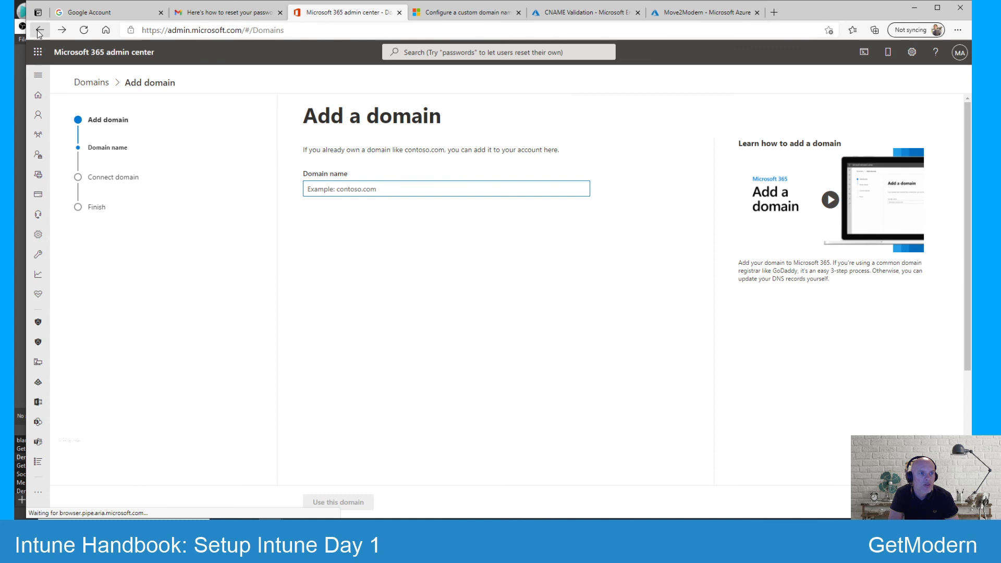
pyautogui.click(40, 29)
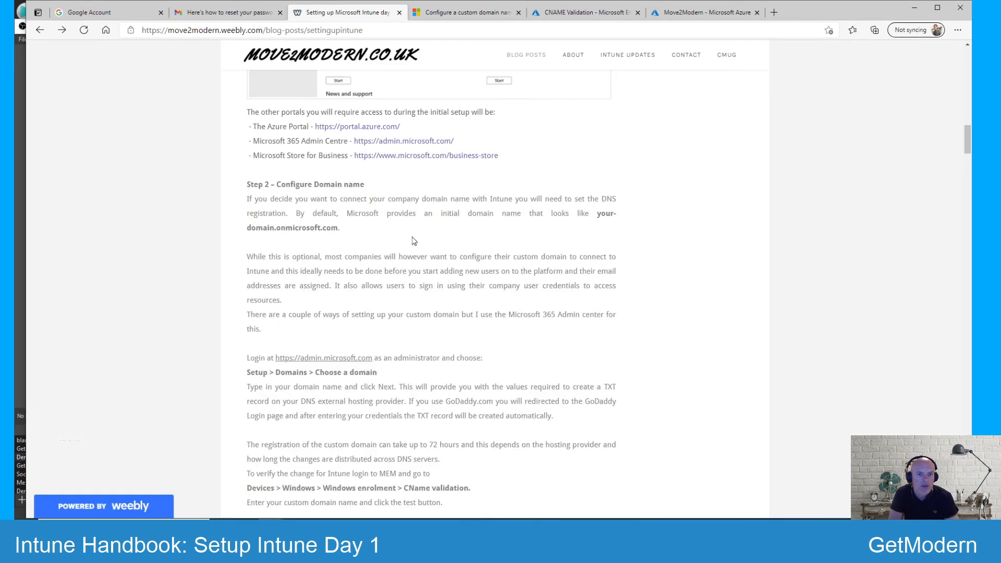
pyautogui.scroll(3)
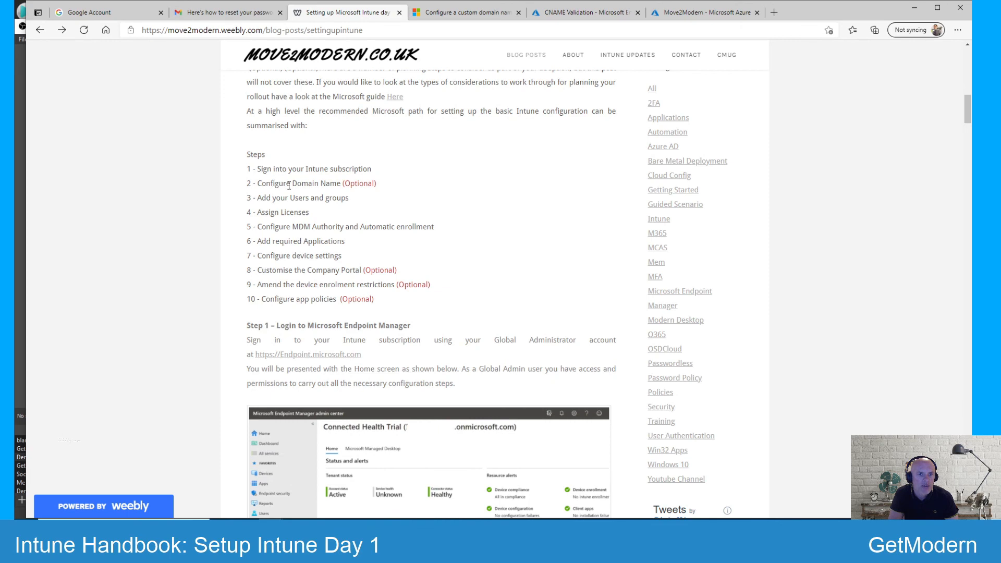
pyautogui.scroll(3)
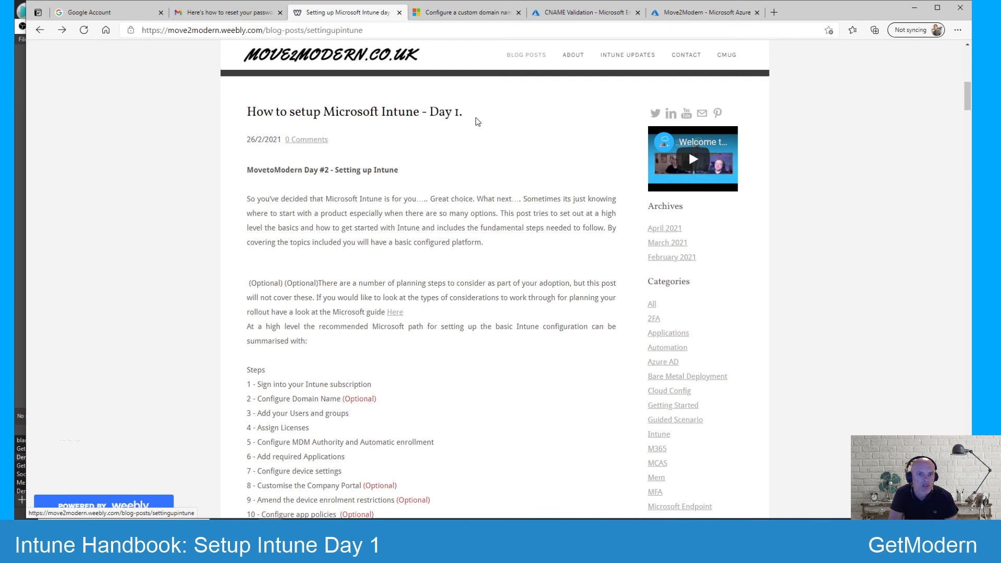
pyautogui.scroll(-3)
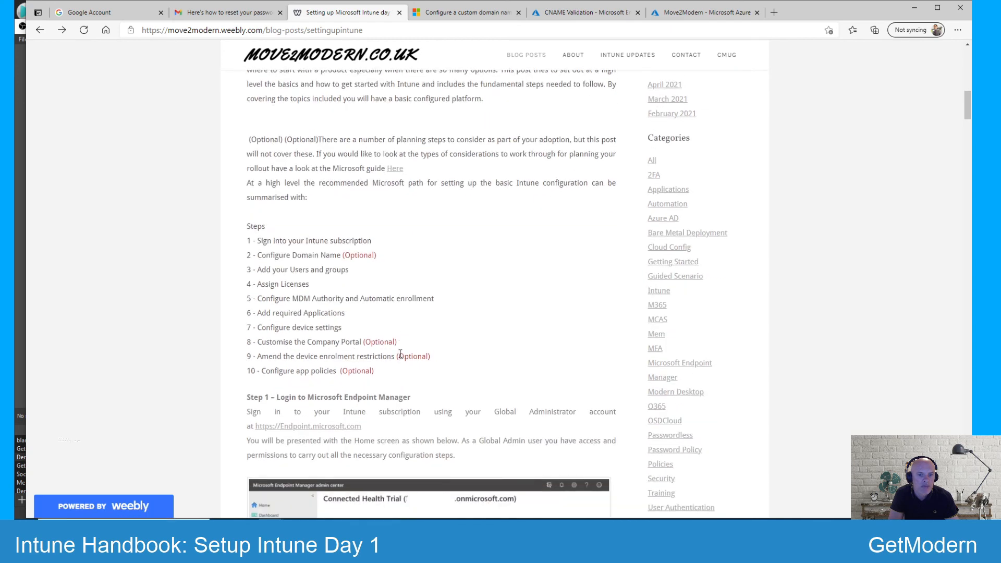